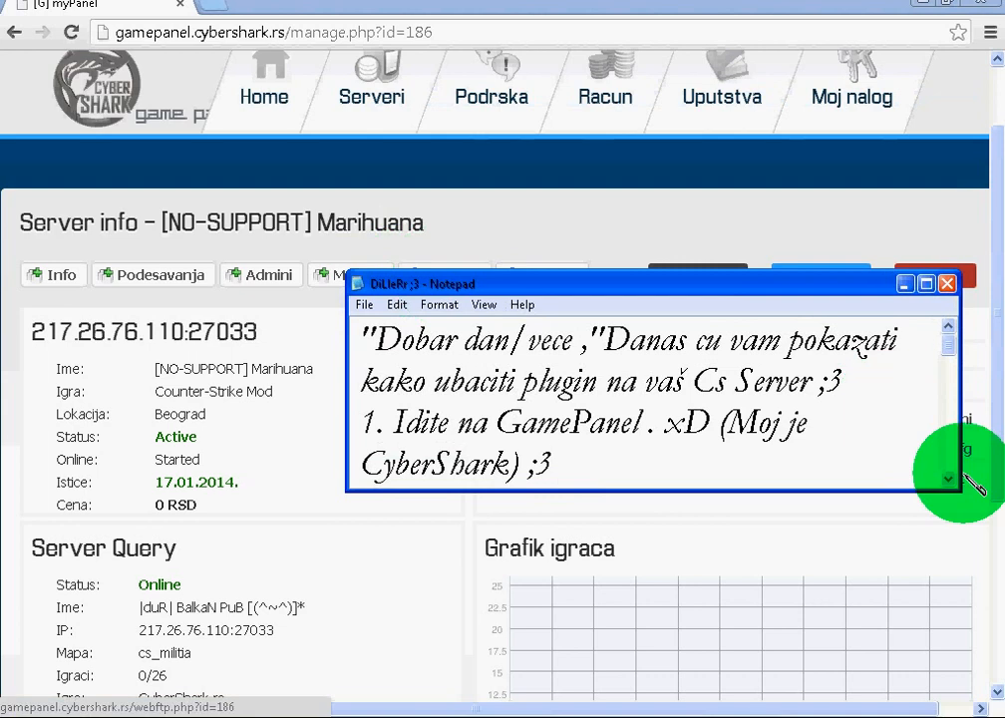
Minimize the notes and browse WebFTP to cstrike/addons/amxmodx/plugins
scroll(down, 3)
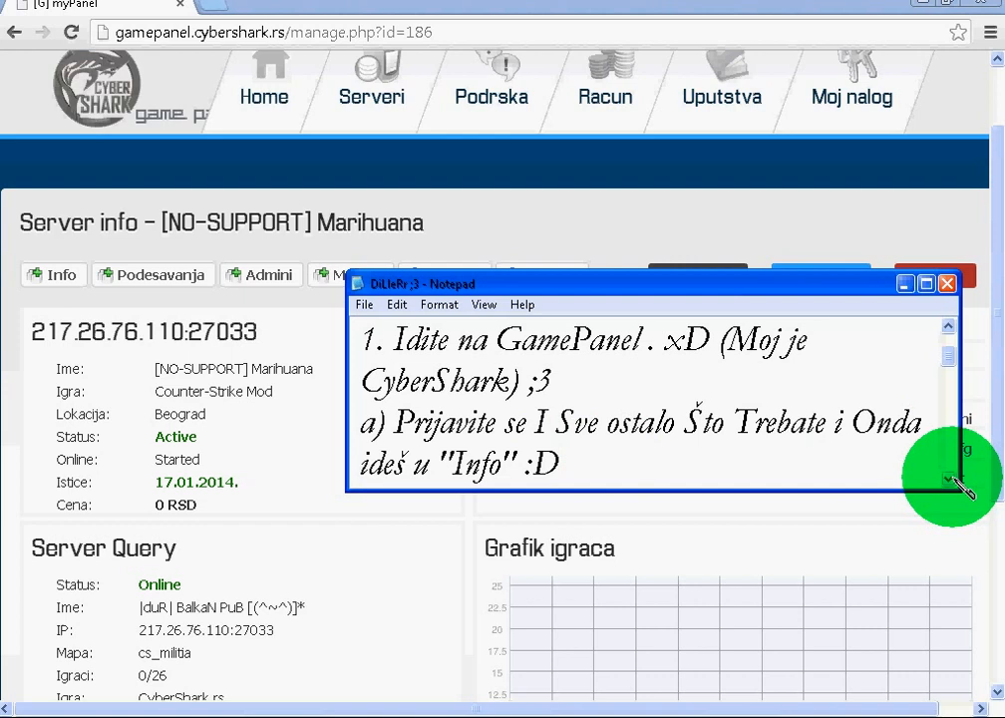
scroll(down, 3)
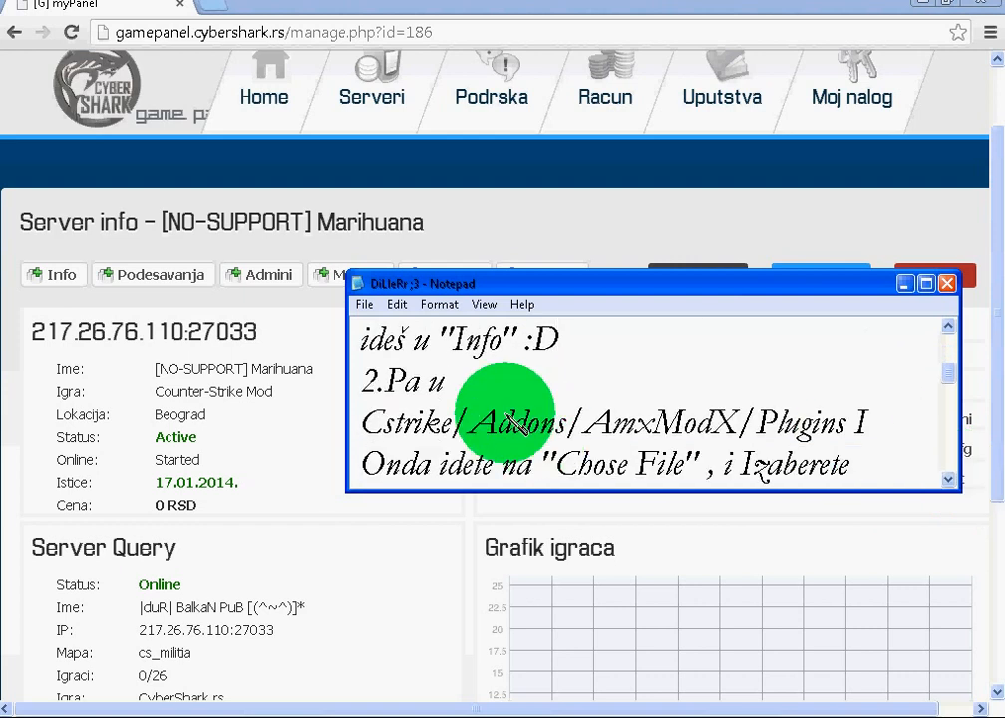
mouse_move(399, 429)
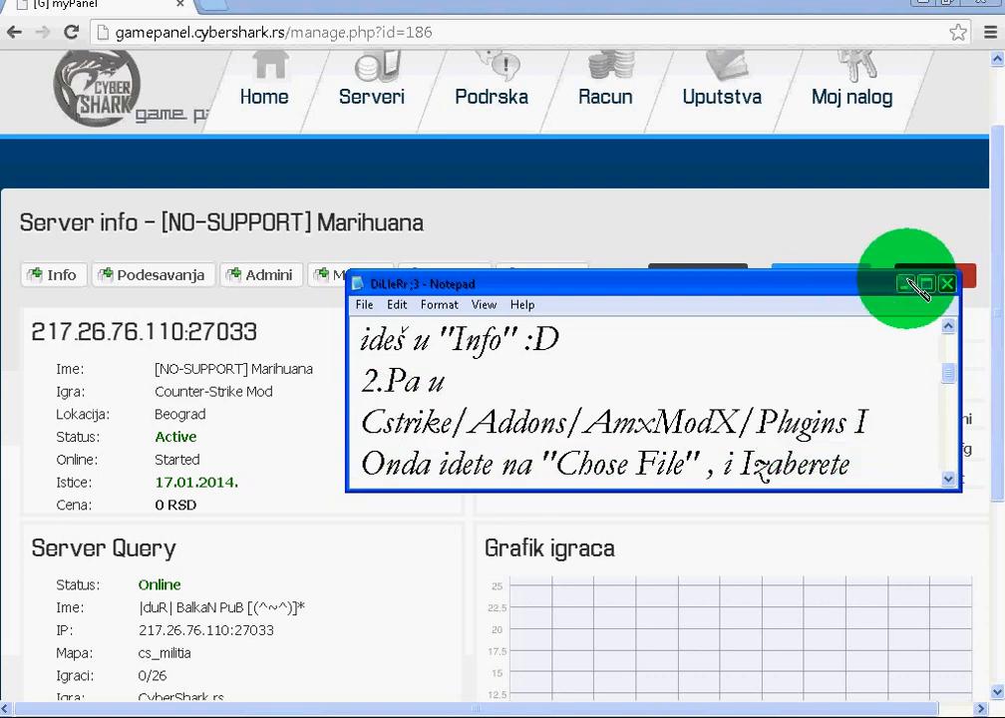
click(947, 284)
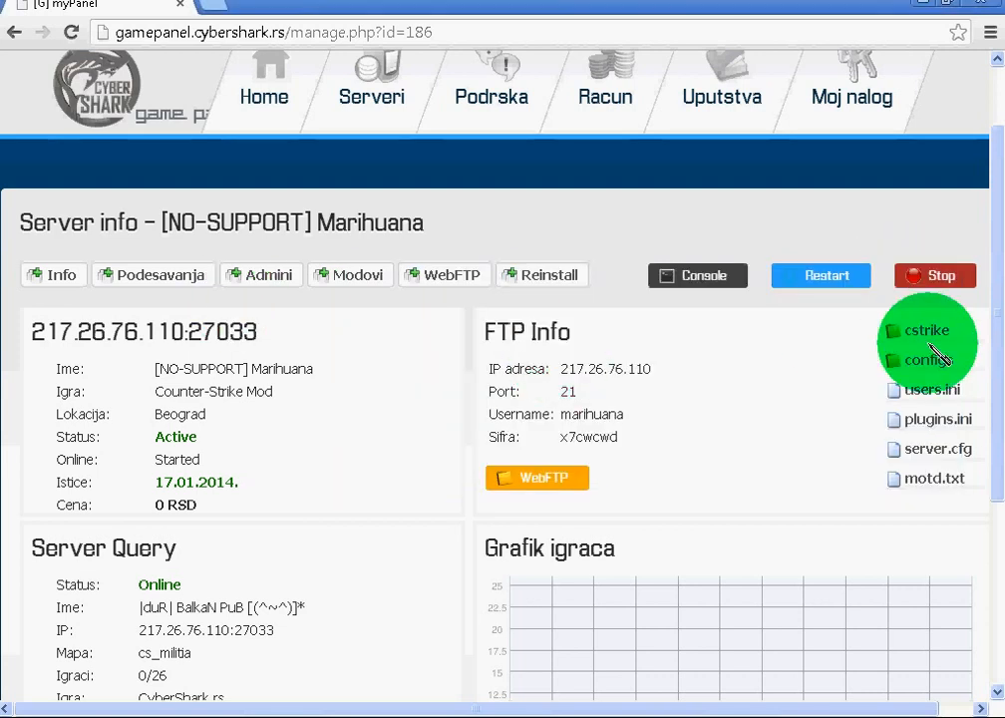
click(926, 330)
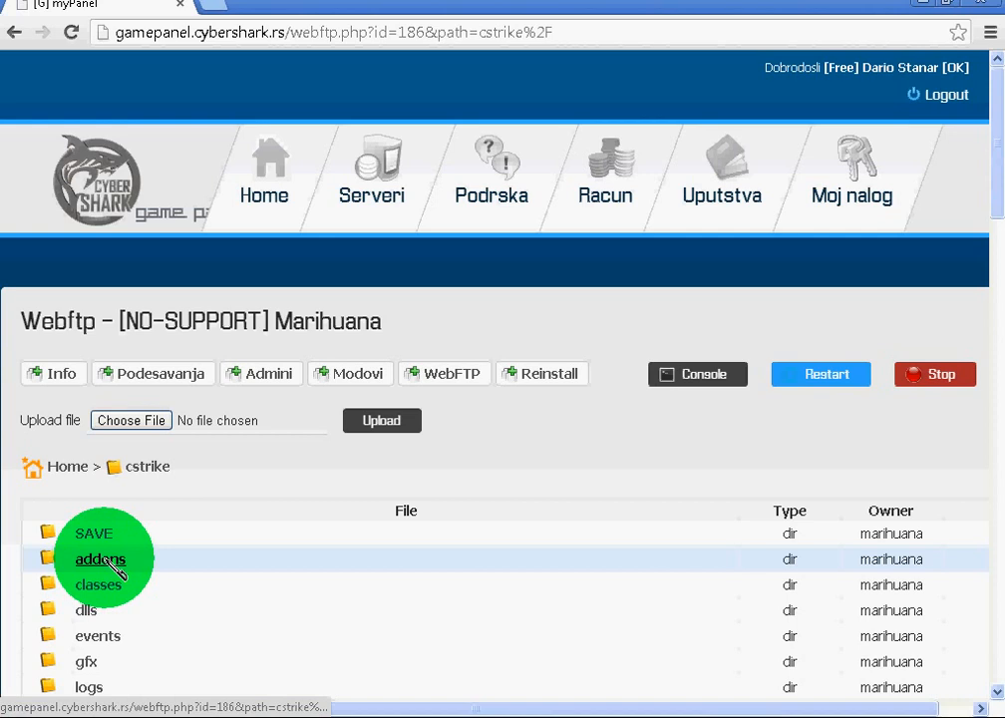
click(100, 558)
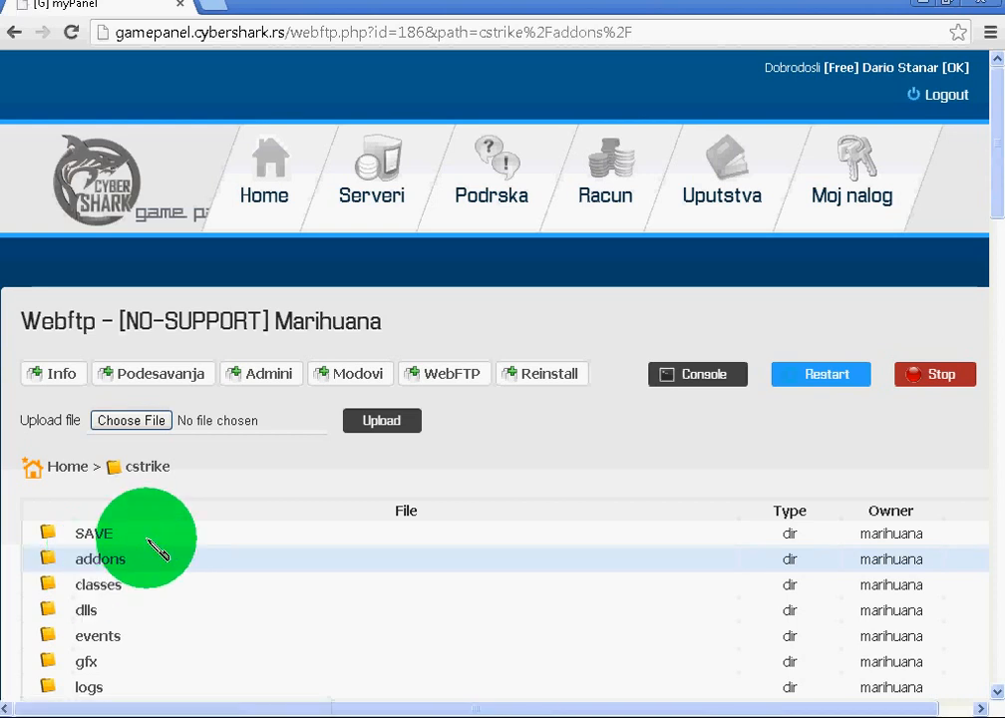
click(100, 558)
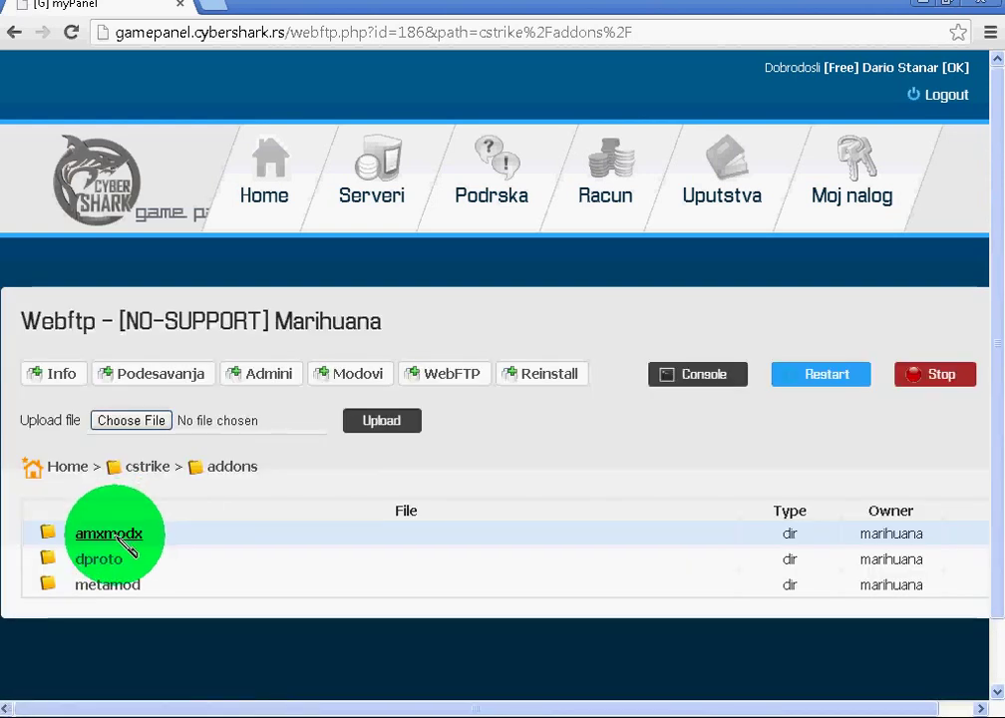
click(108, 532)
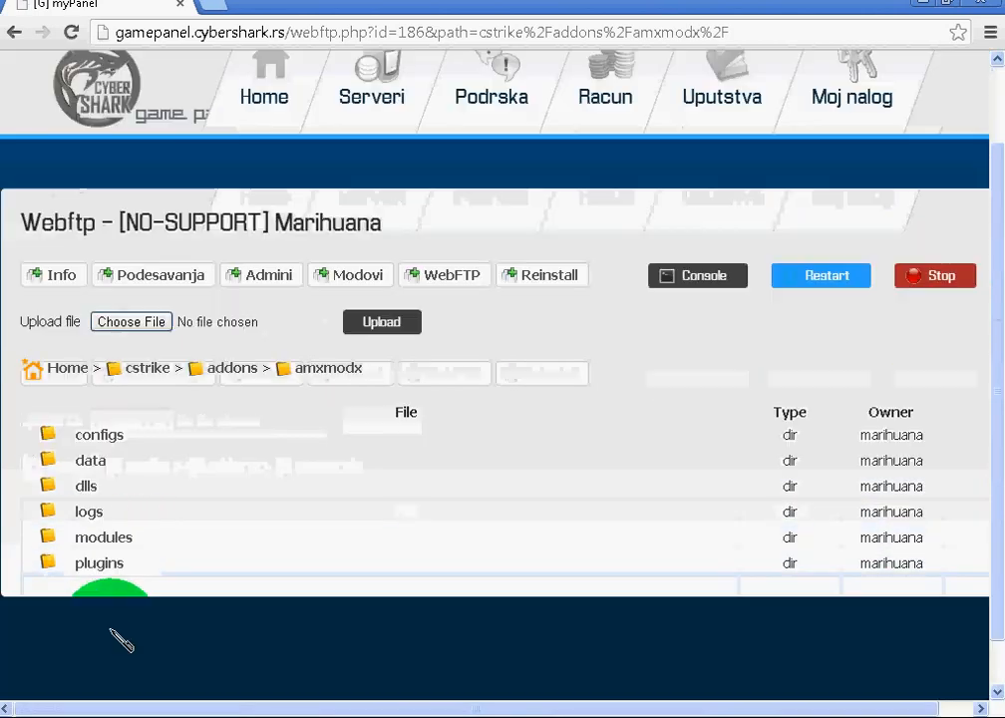
click(88, 510)
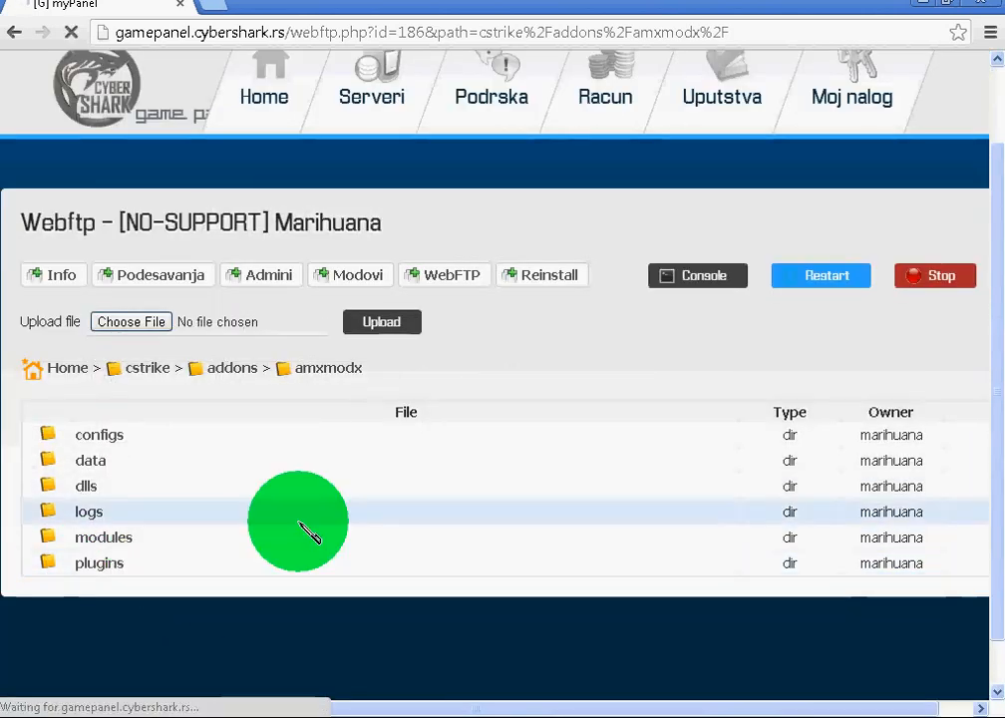
click(99, 562)
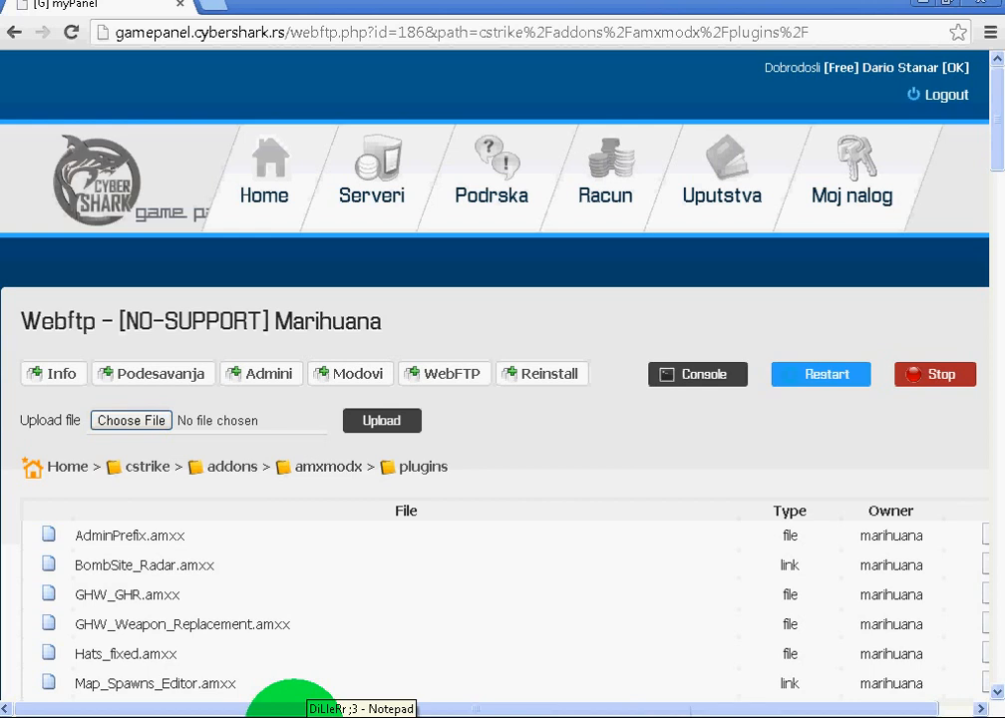
click(361, 709)
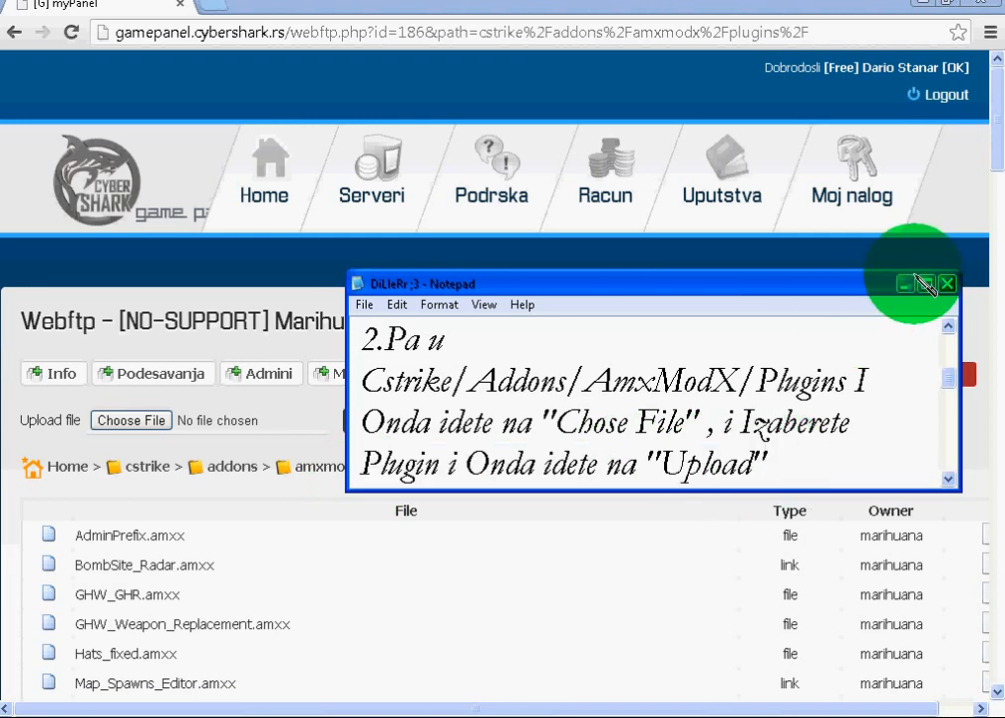
click(945, 284)
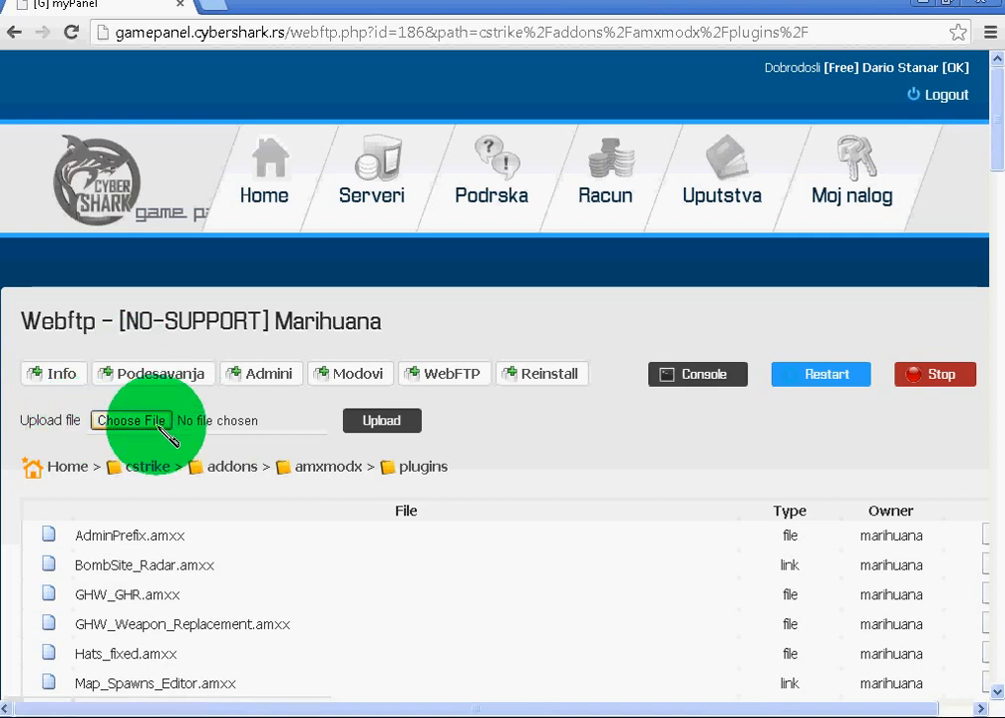
mouse_move(184, 476)
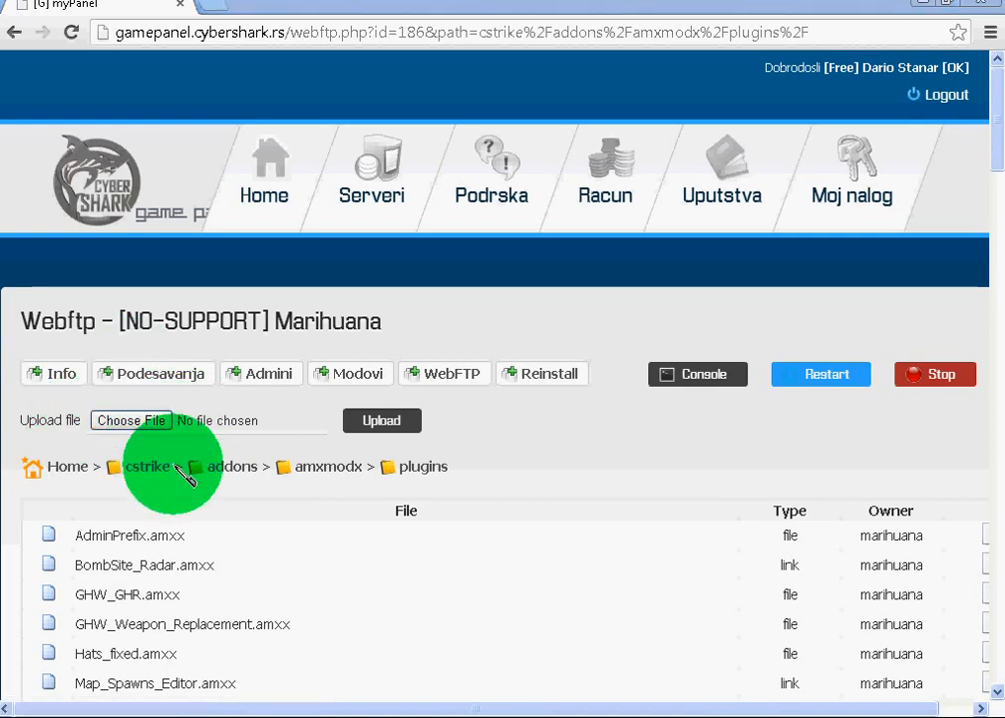
Choose camera.amxx from My Documents > Downloads as the upload file
click(130, 419)
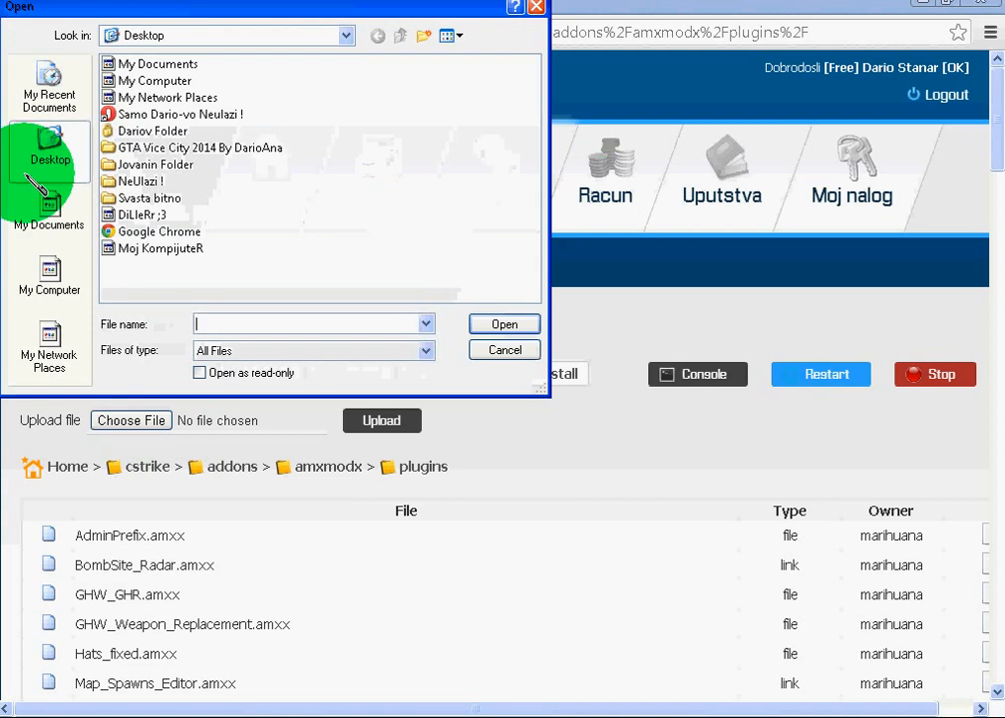
click(48, 277)
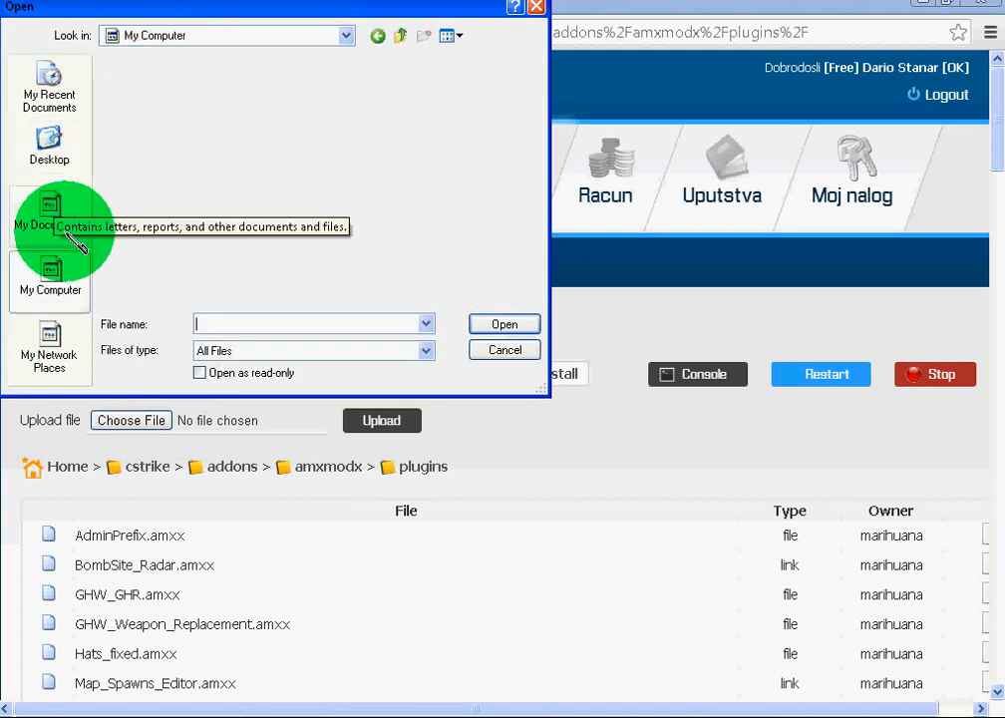
click(49, 224)
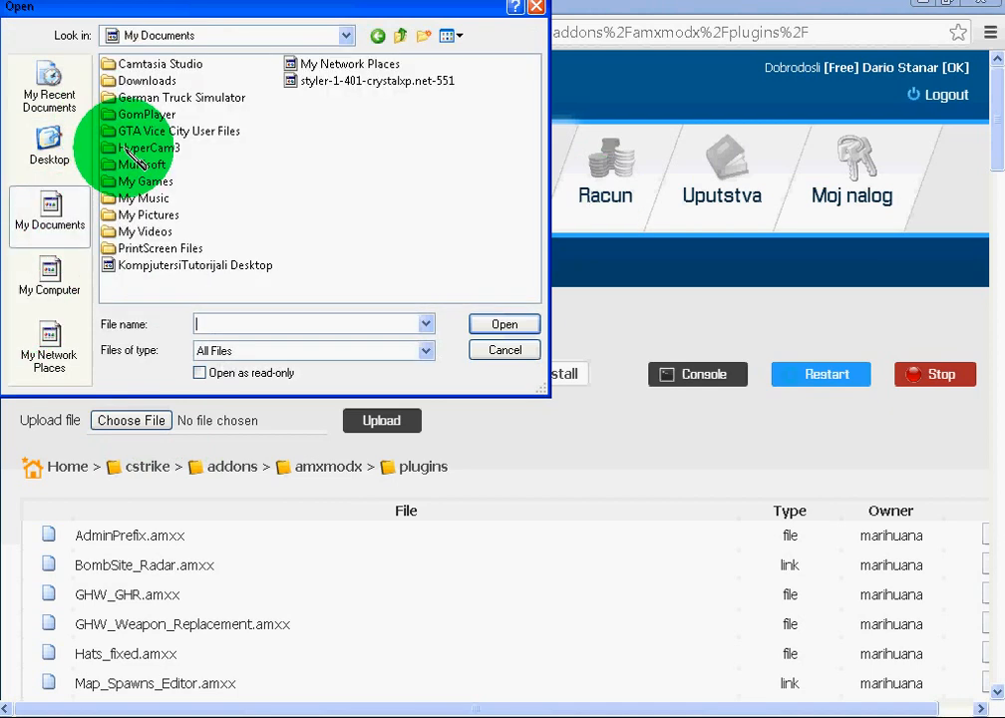
click(149, 80)
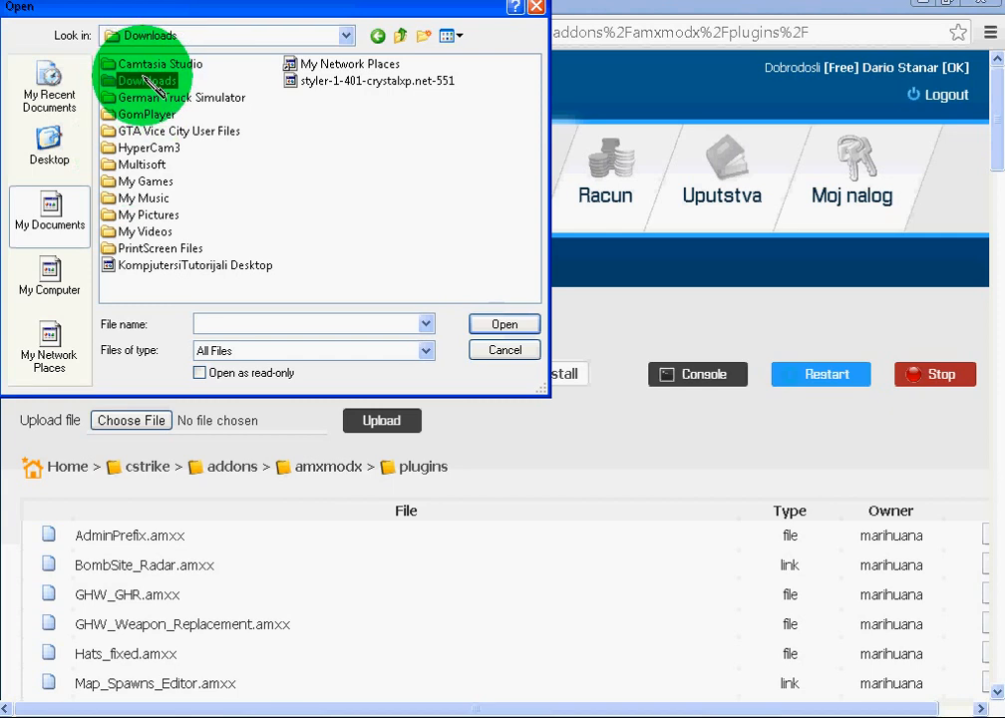
double_click(147, 80)
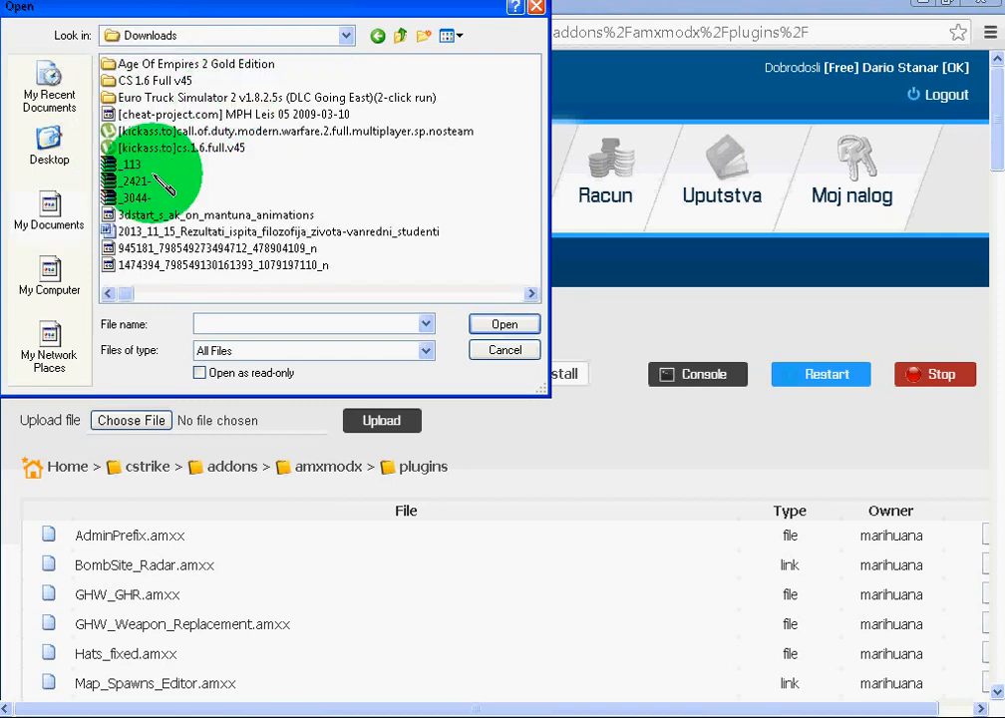
scroll(down, 3)
text(camera)
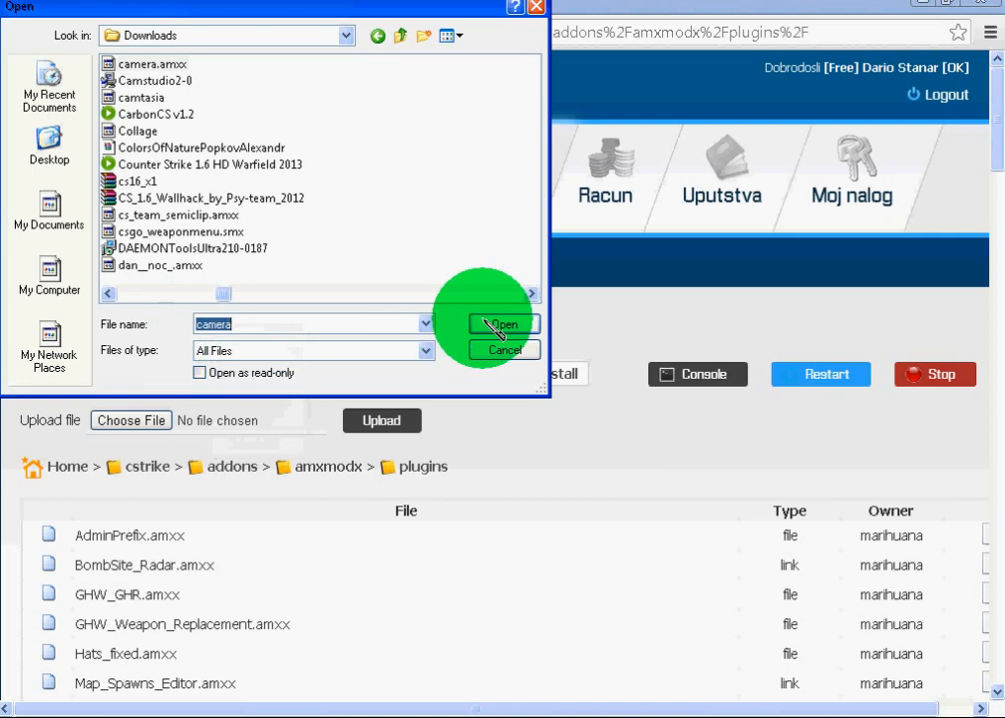
click(503, 324)
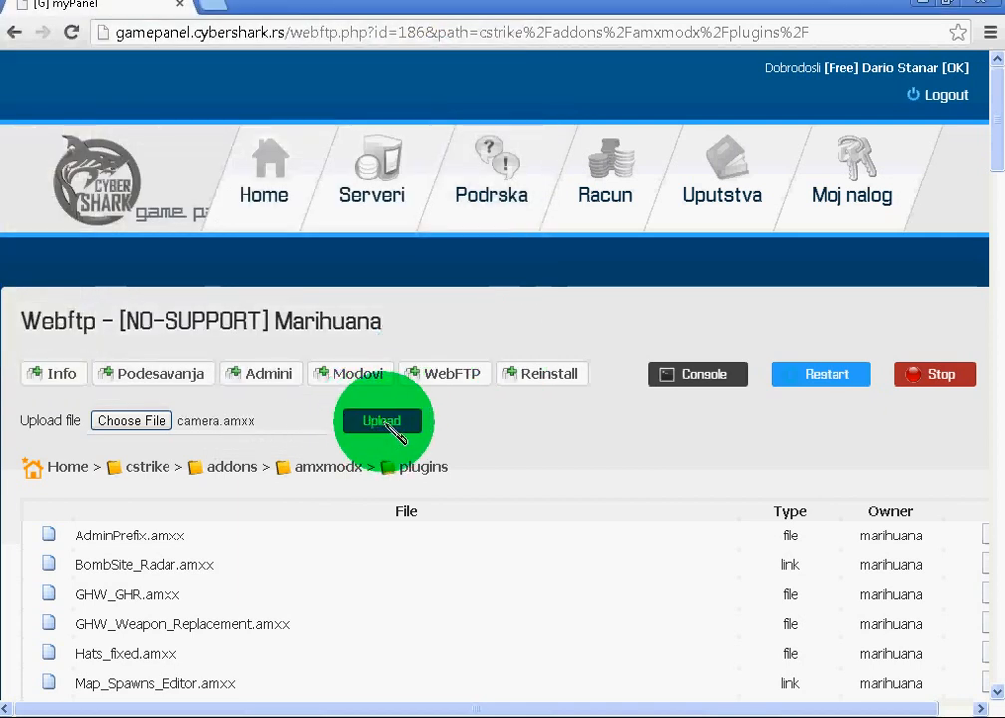
Upload camera.amxx into the plugins folder
click(380, 419)
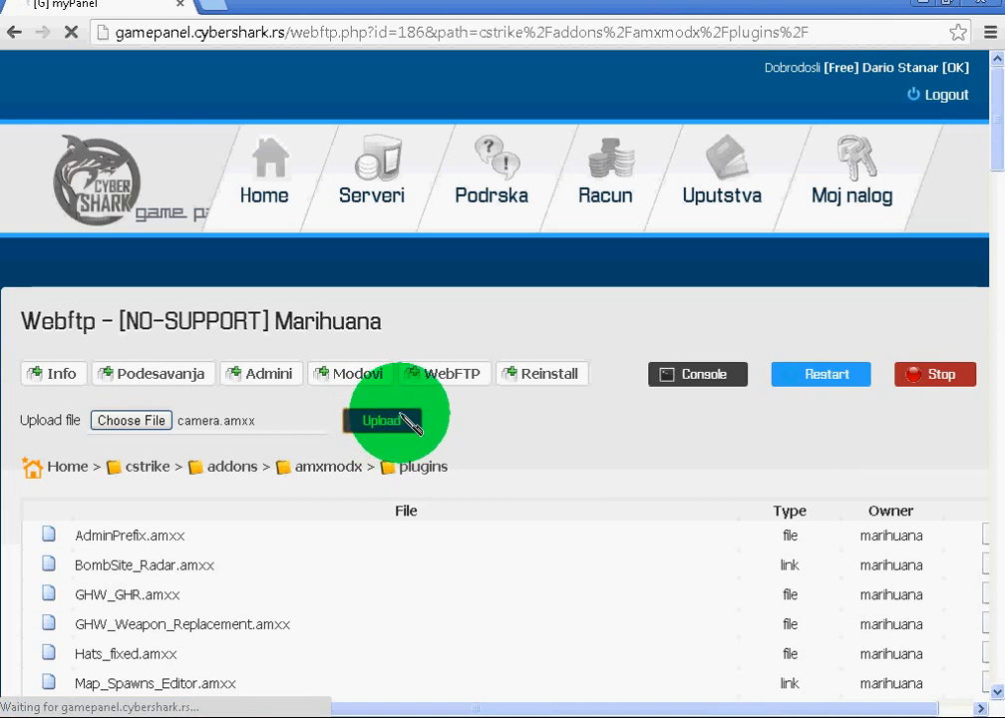
click(382, 420)
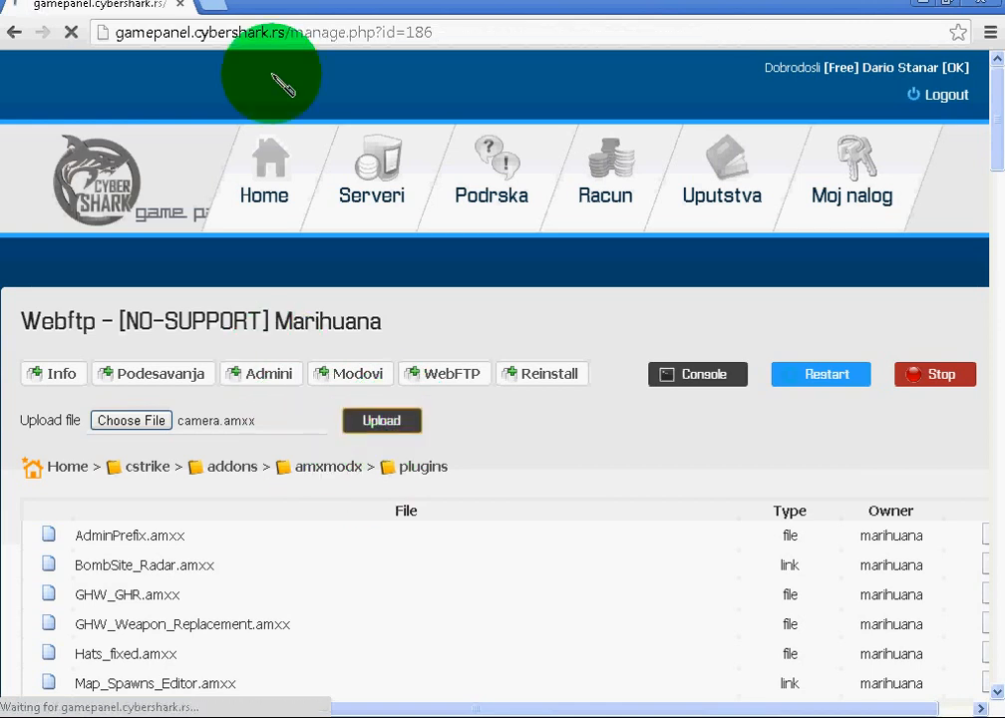
click(381, 420)
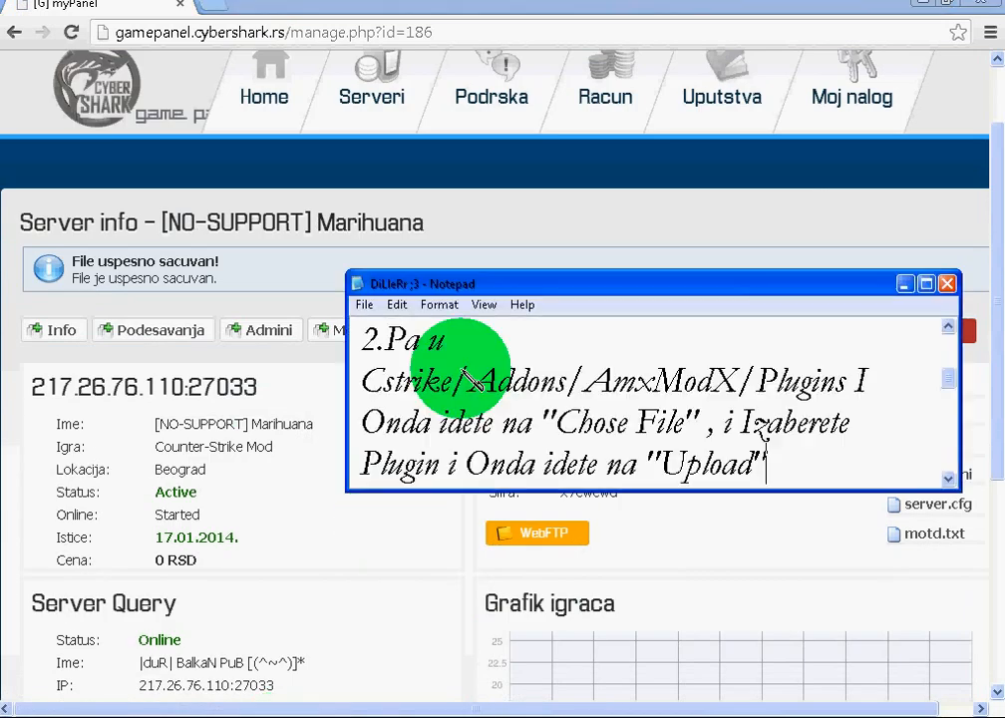
mouse_move(952, 483)
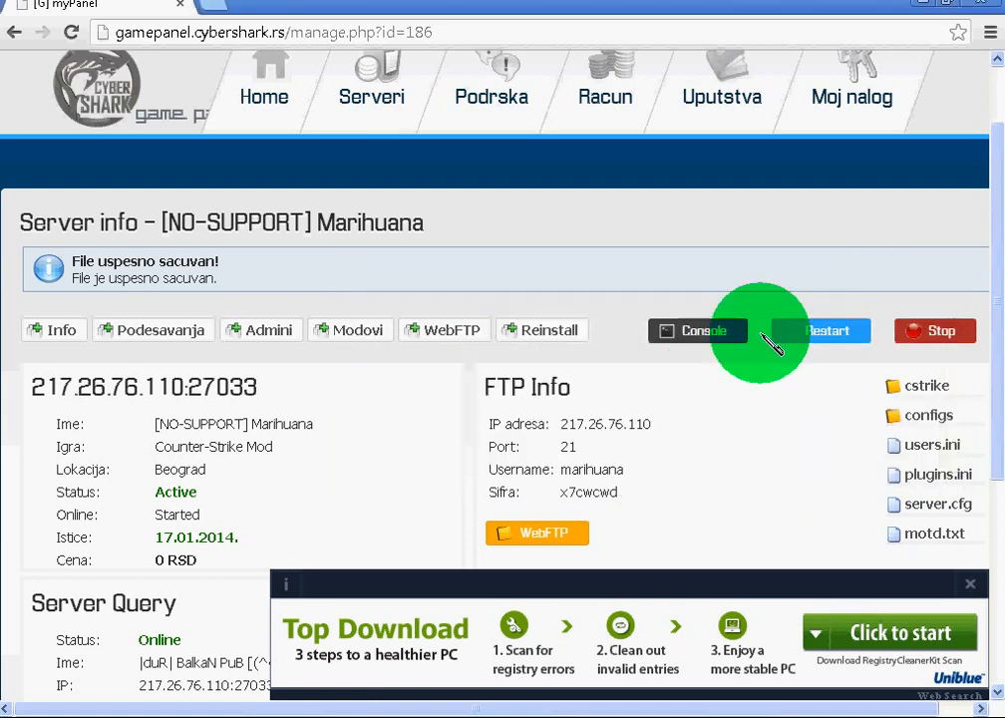
mouse_move(931, 386)
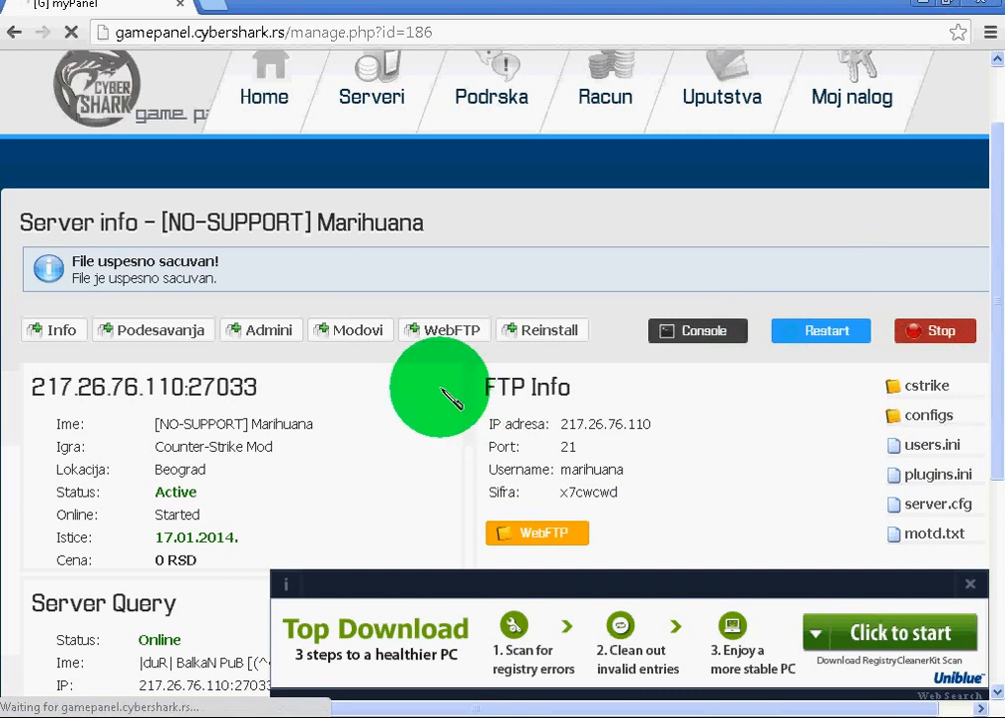
In WebFTP, browse to cstrike/addons/amxmodx/configs and open plugins.ini
click(926, 384)
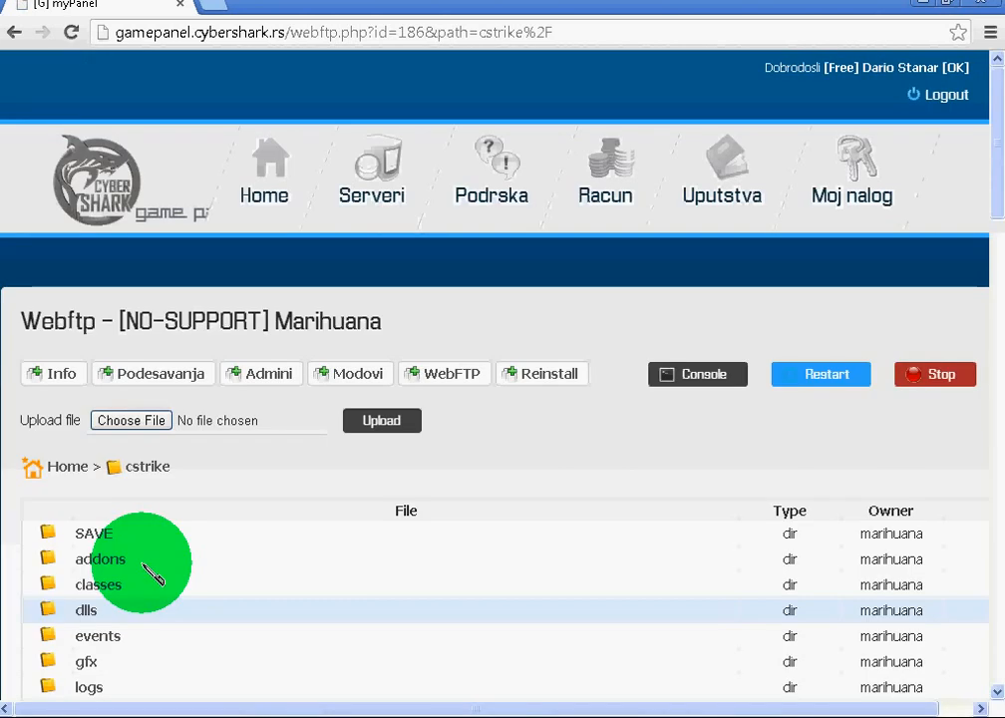
click(101, 558)
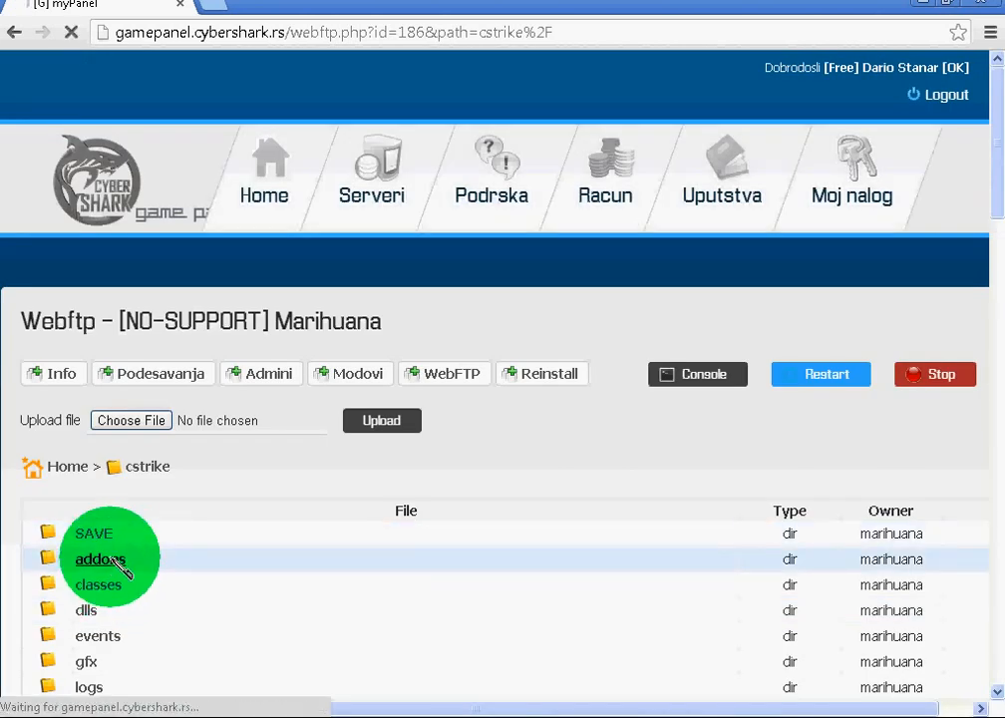
click(99, 559)
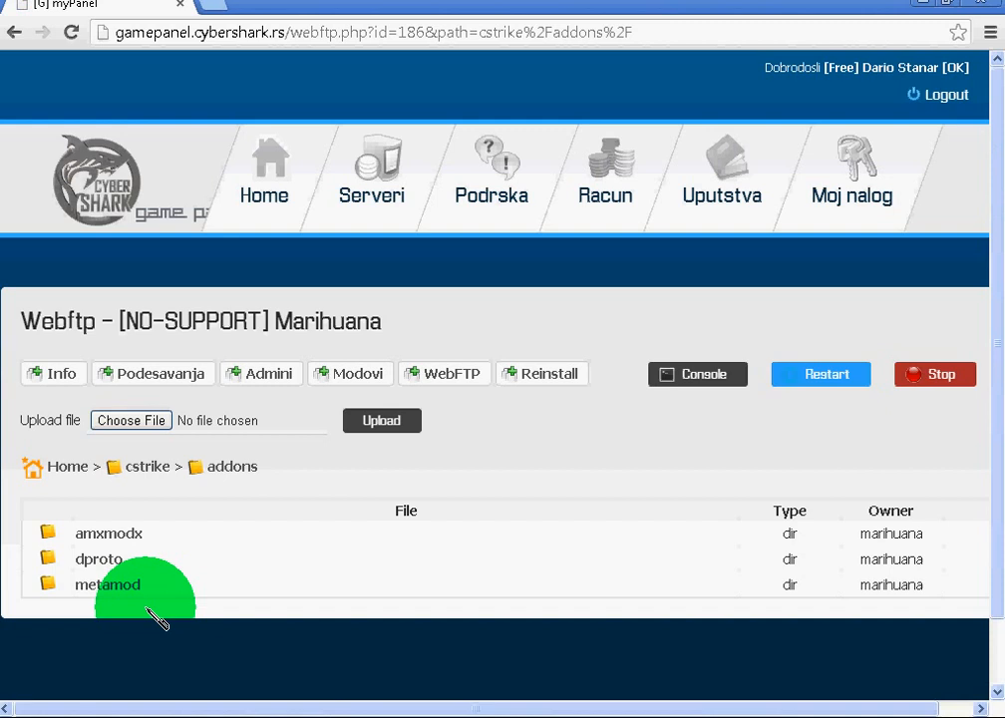
click(109, 533)
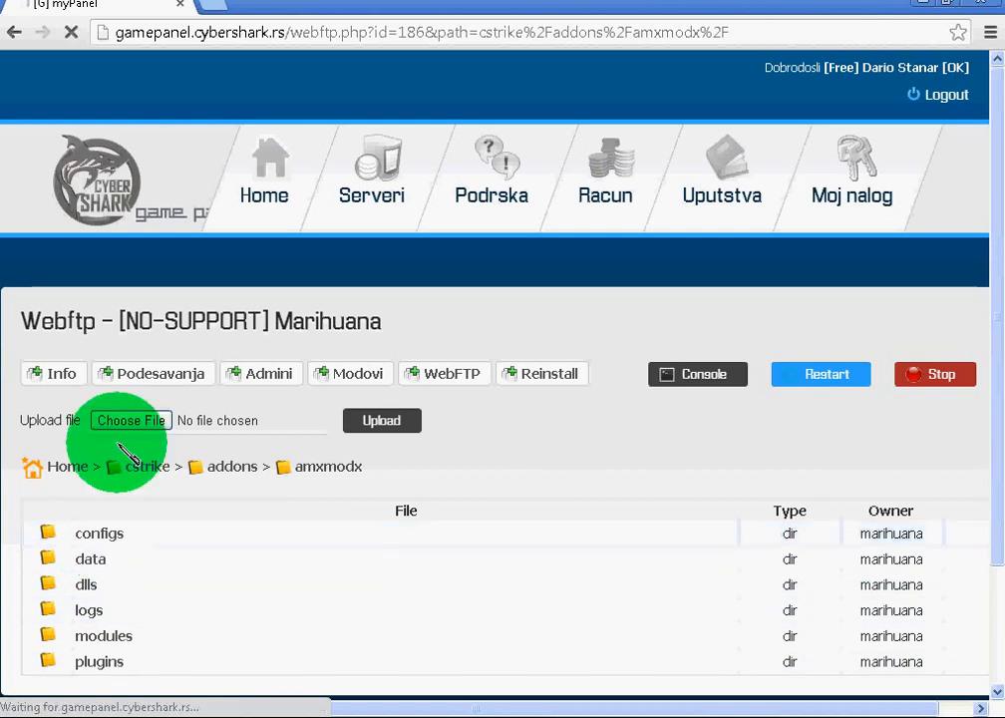
click(99, 532)
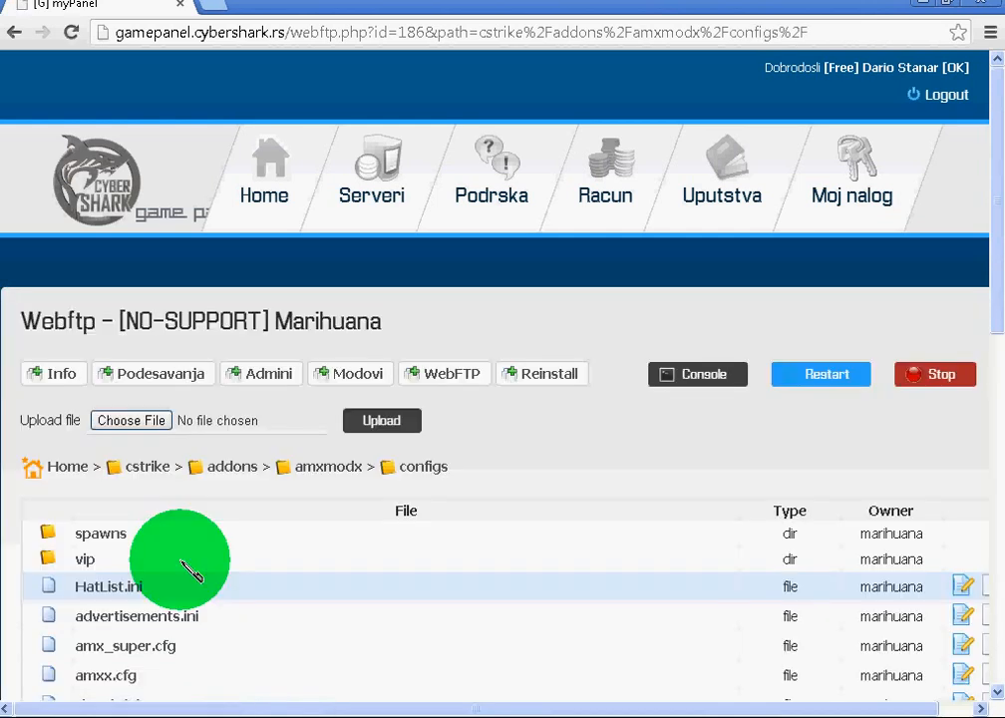
scroll(down, 3)
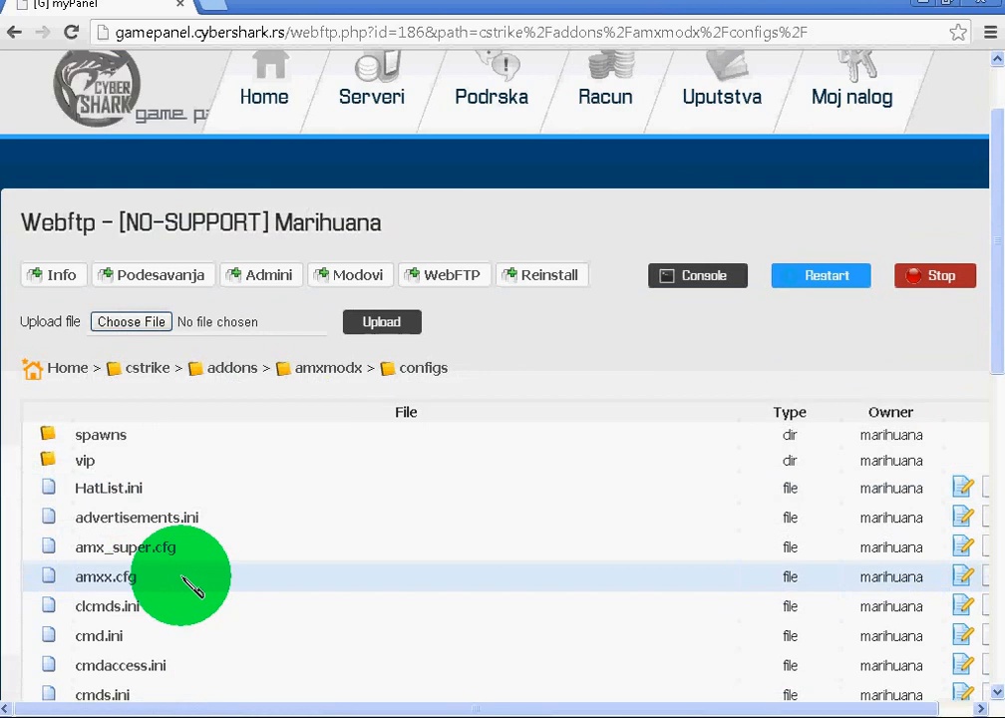
scroll(down, 3)
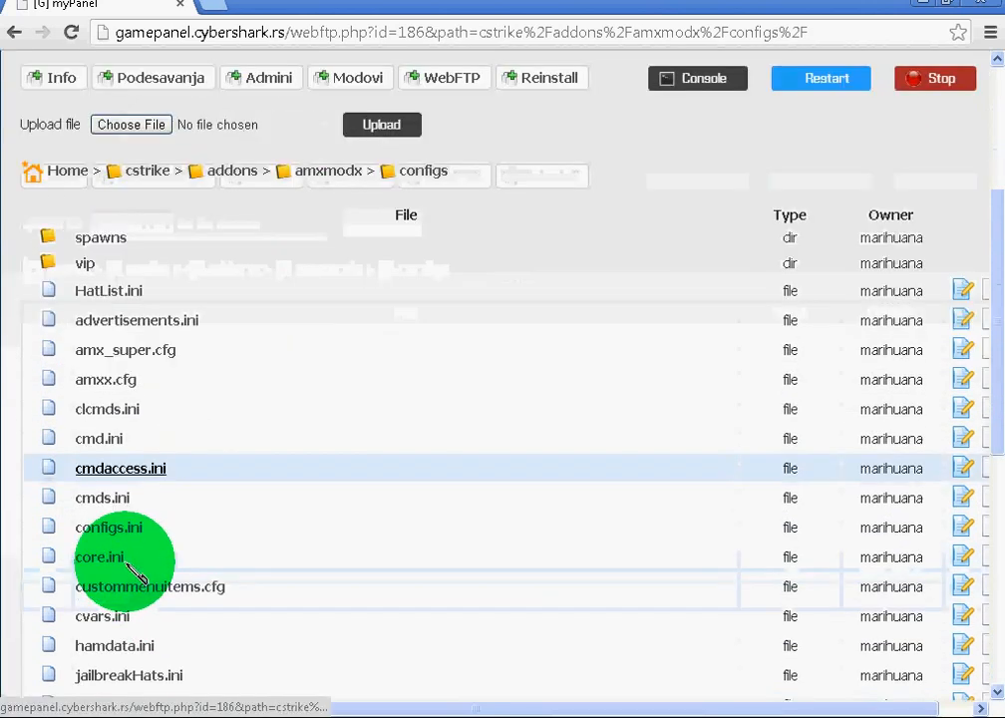
scroll(down, 3)
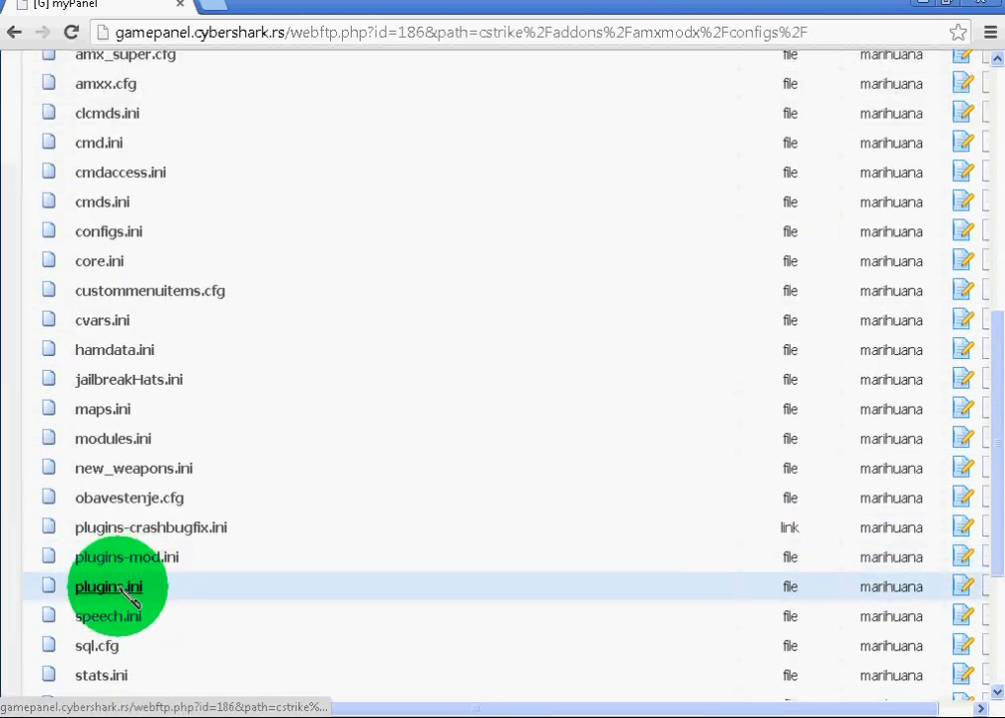
click(108, 586)
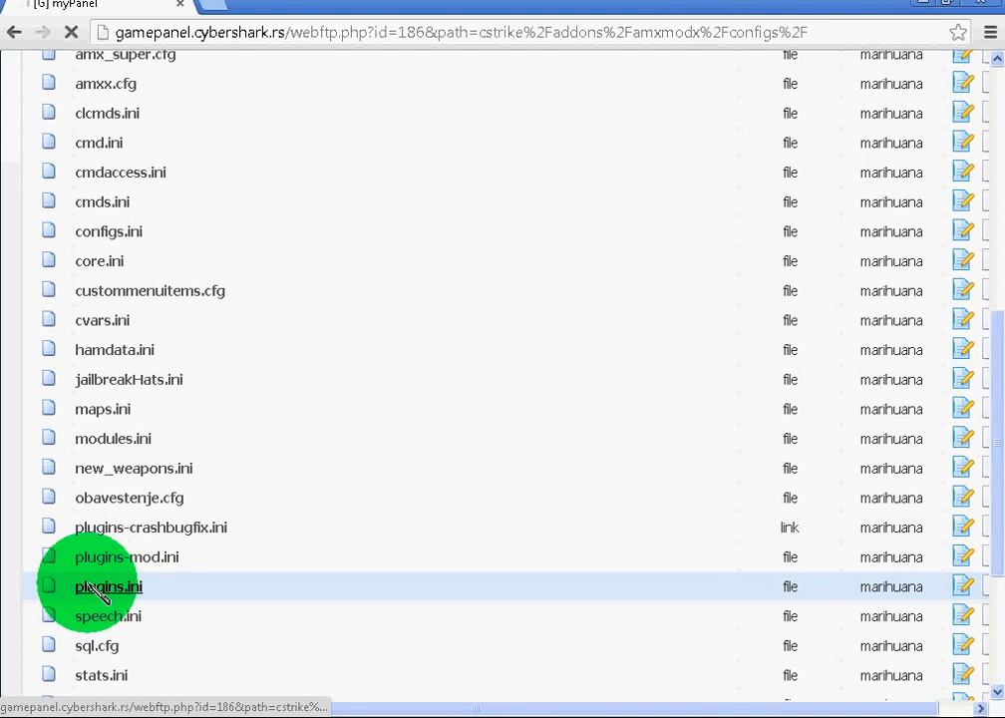
click(108, 586)
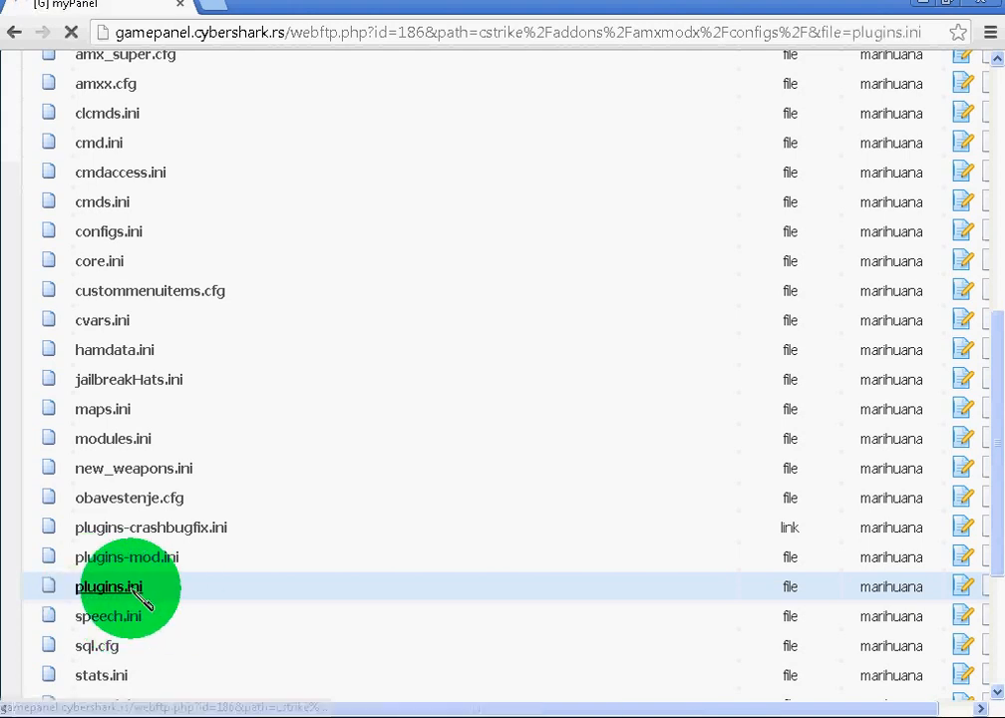
Append camera.amxx at the end of plugins.ini and save with Sacuvaj fajl
click(108, 586)
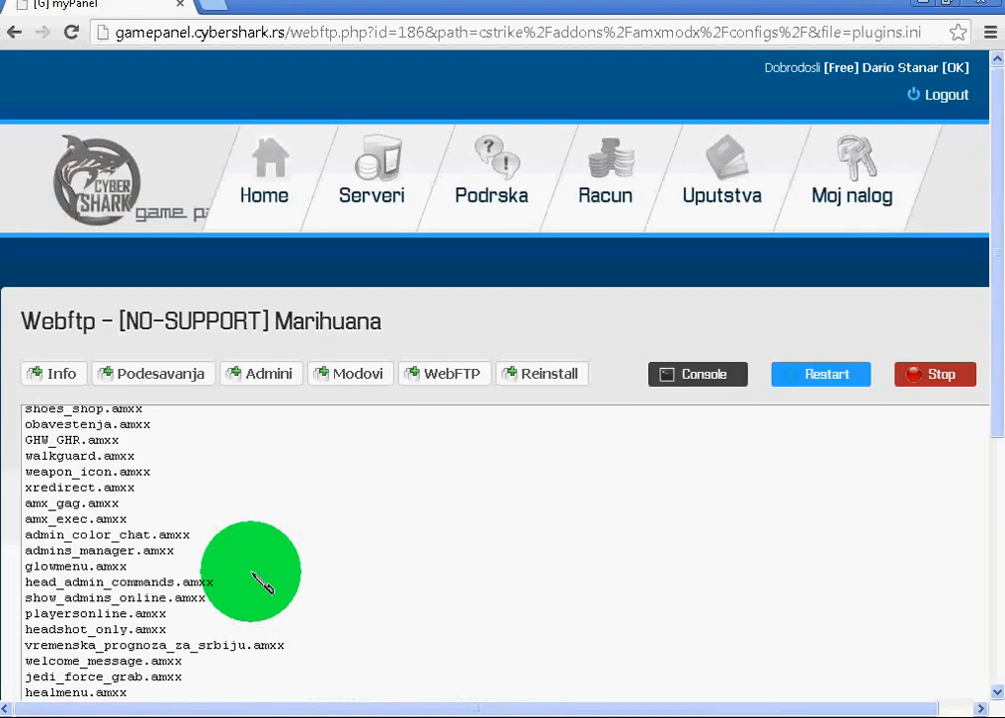
scroll(down, 3)
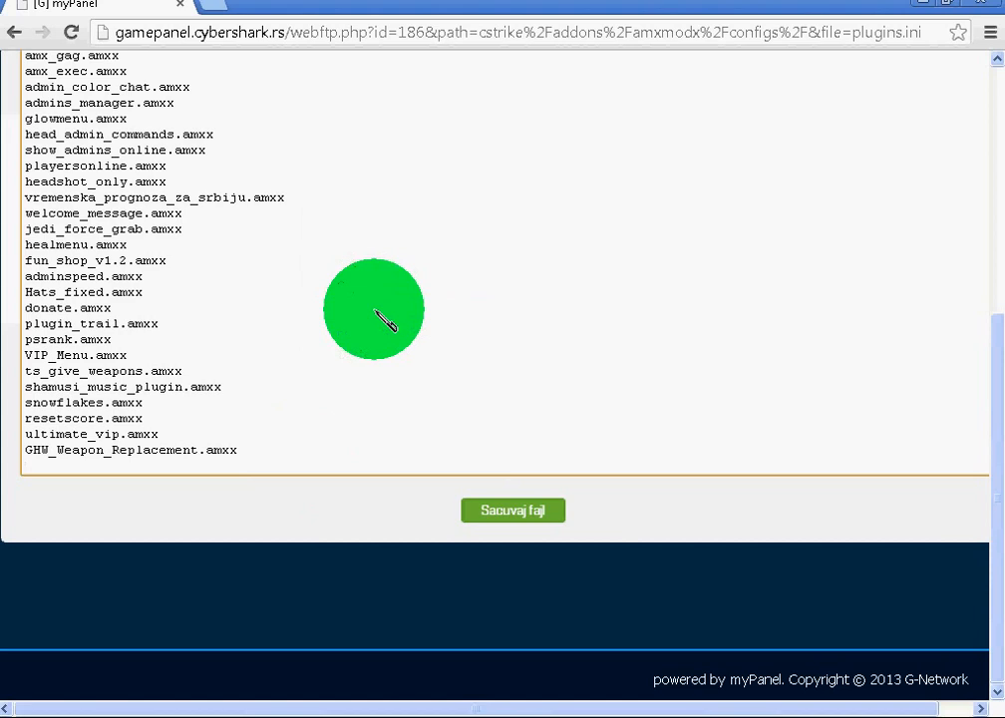
text(camera.amxx)
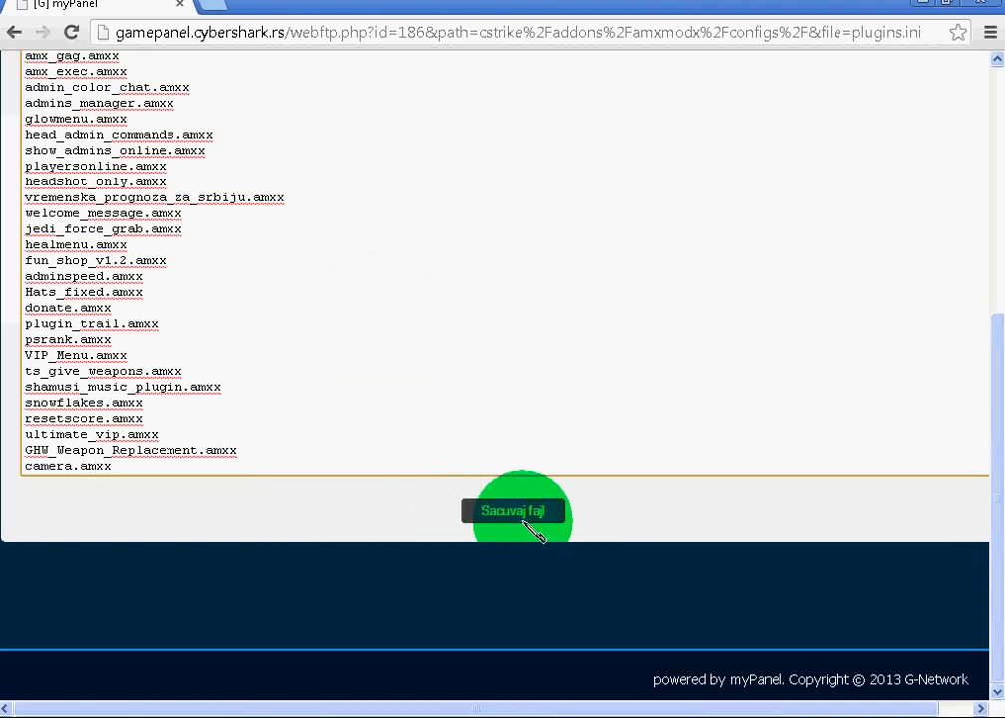
click(513, 509)
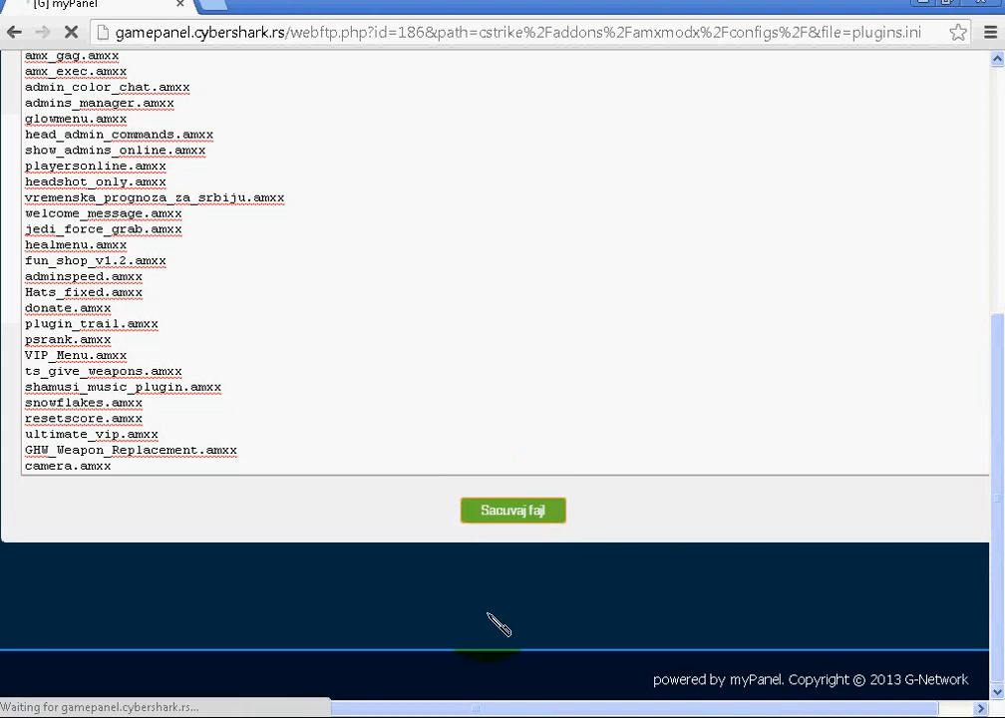
click(512, 510)
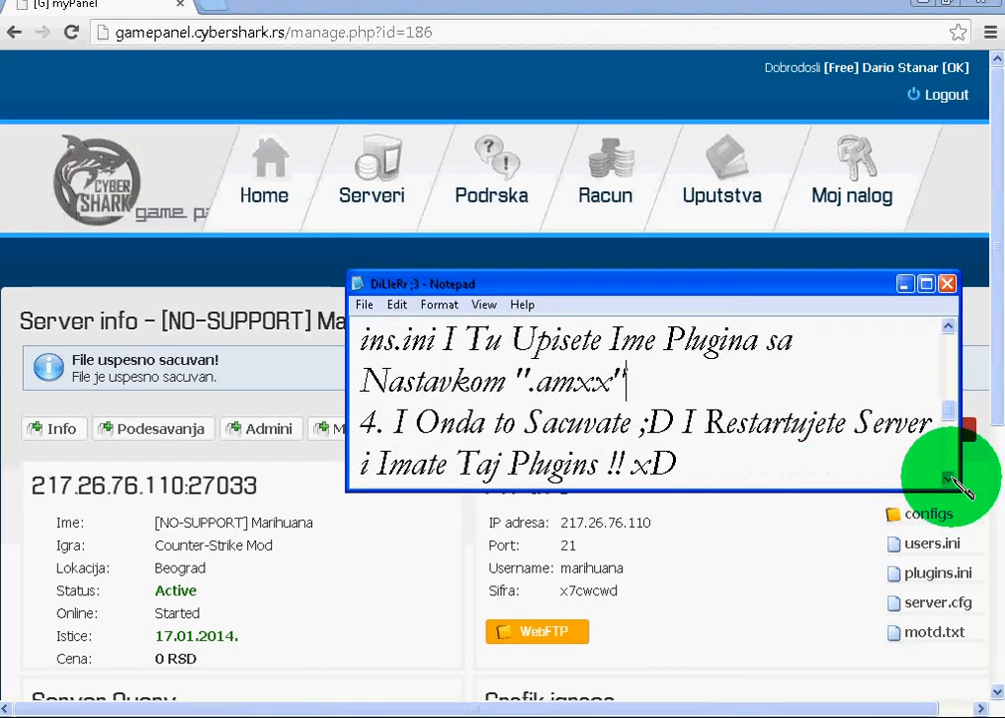
Minimize Notepad and restart the game server from the info page
scroll(down, 3)
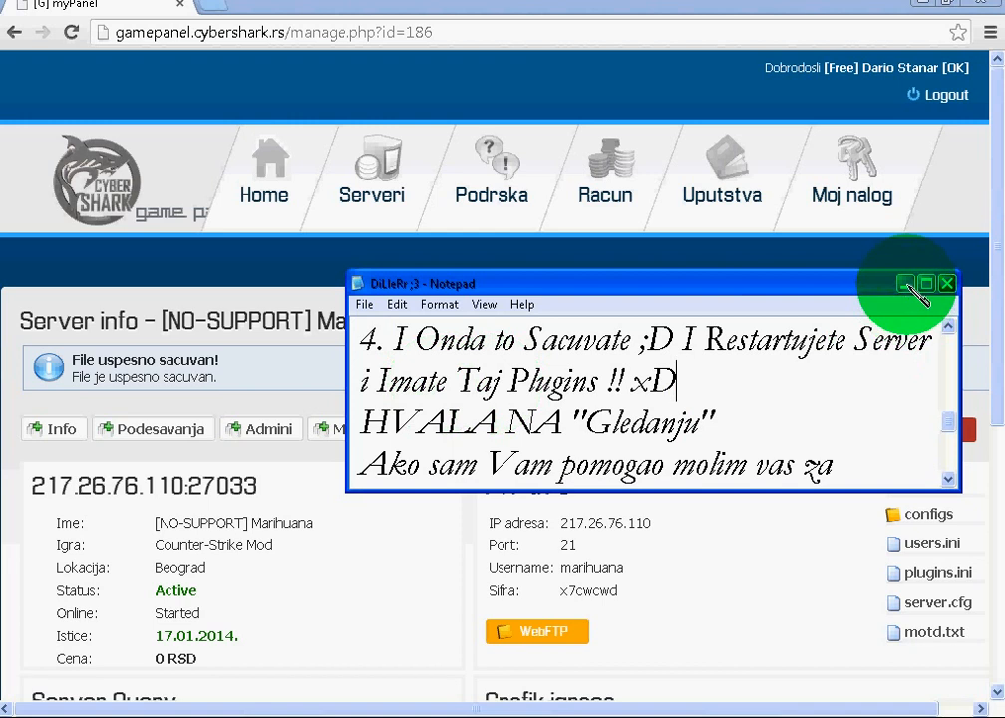
click(946, 284)
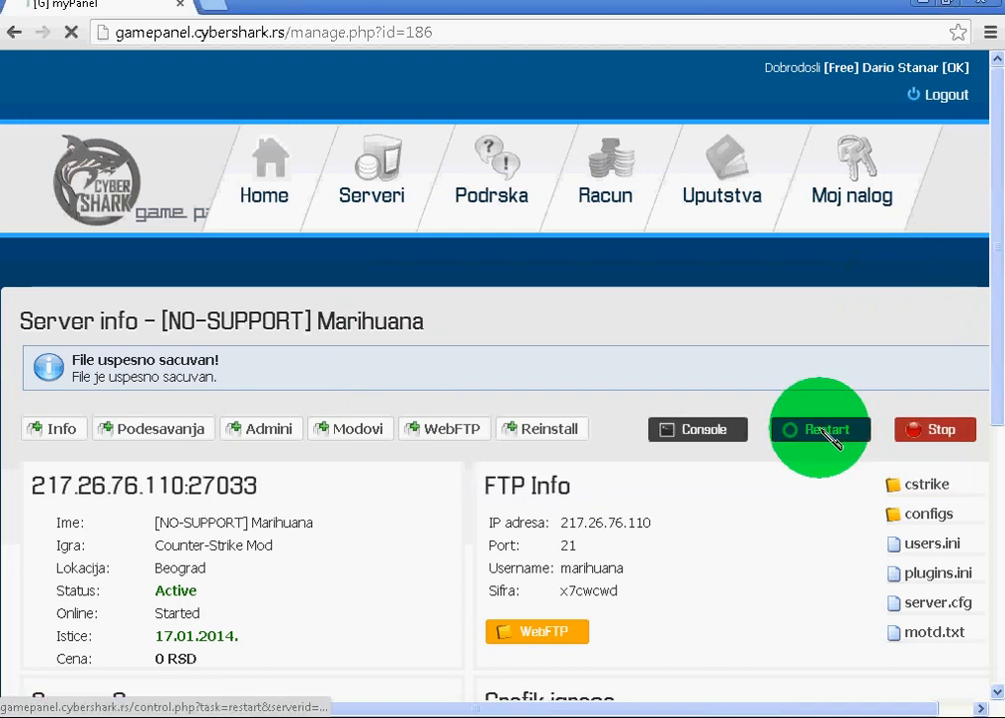
click(820, 429)
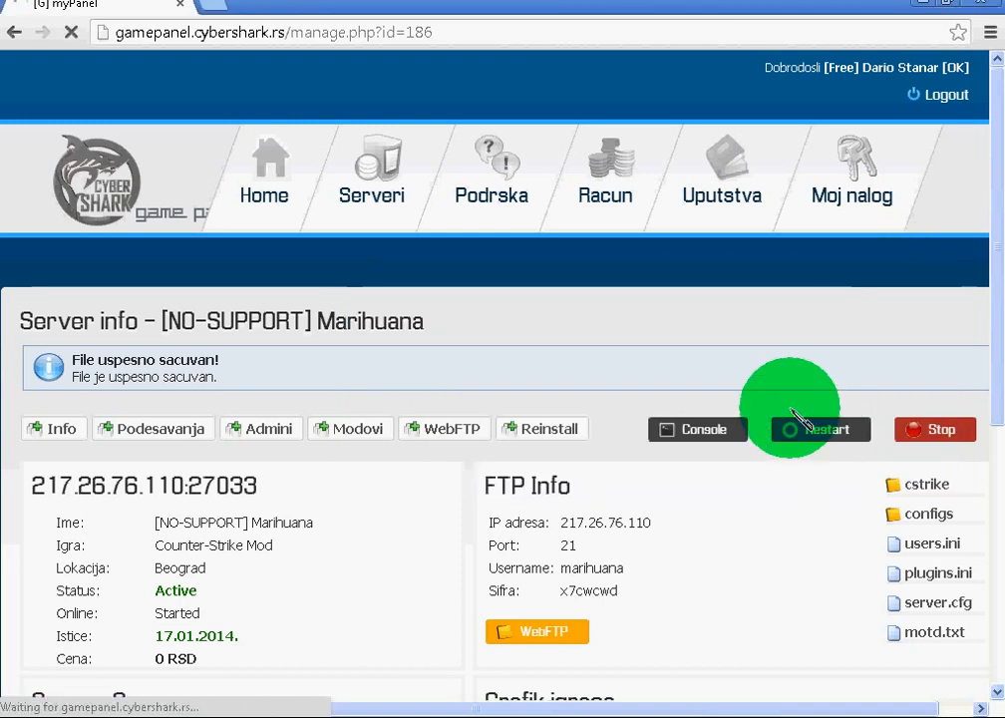
click(820, 429)
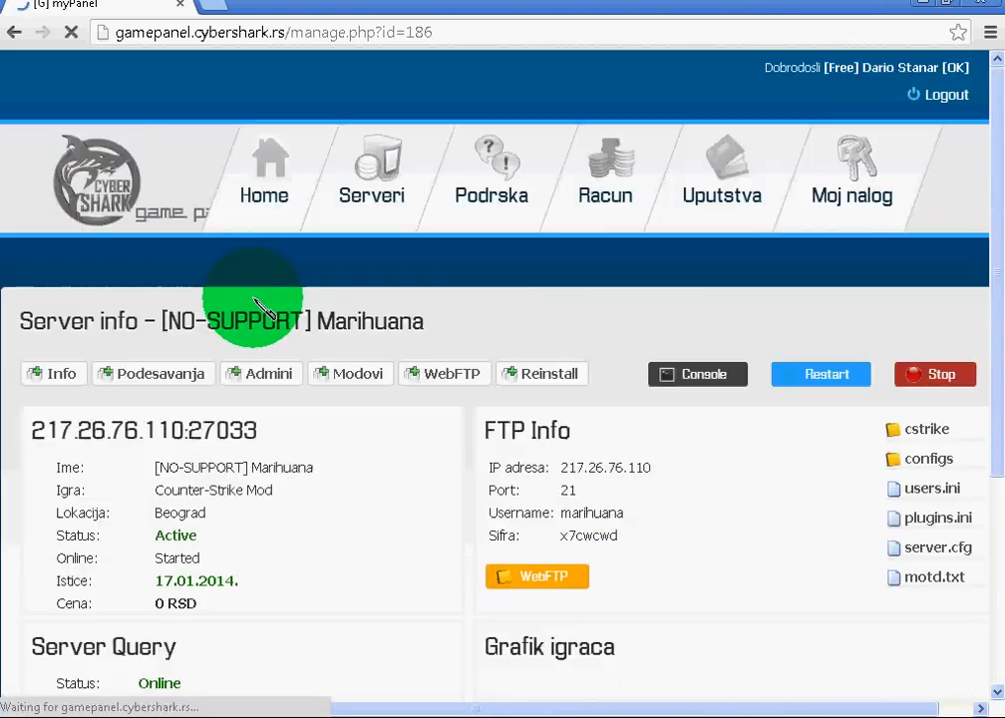
scroll(down, 3)
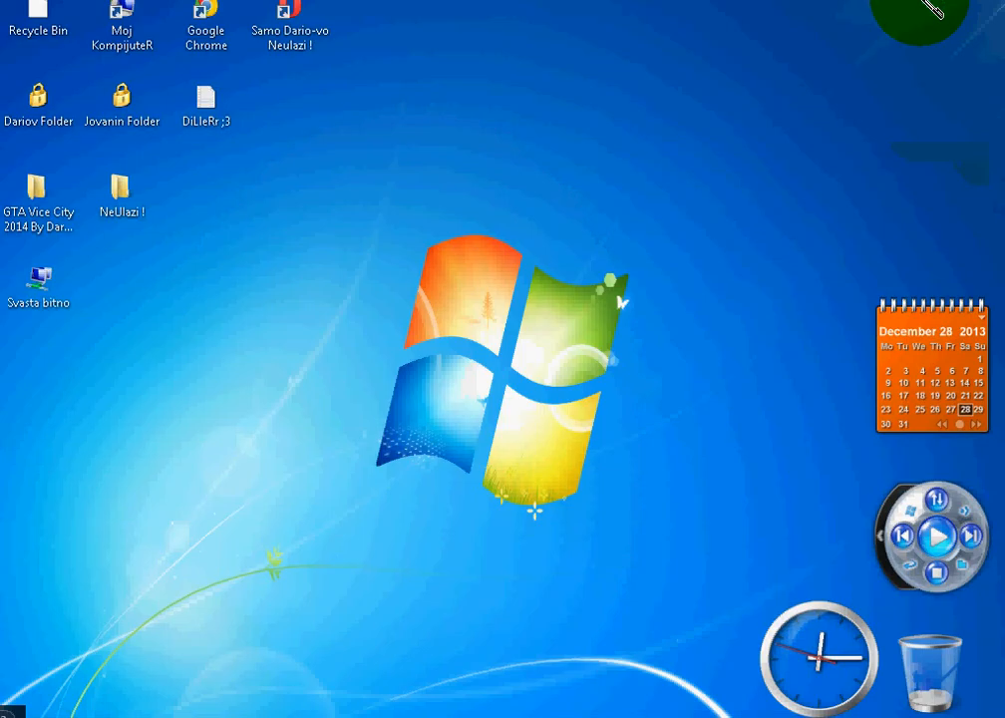
Restore Notepad, scroll to the closing thank-you lines, then close it
double_click(205, 99)
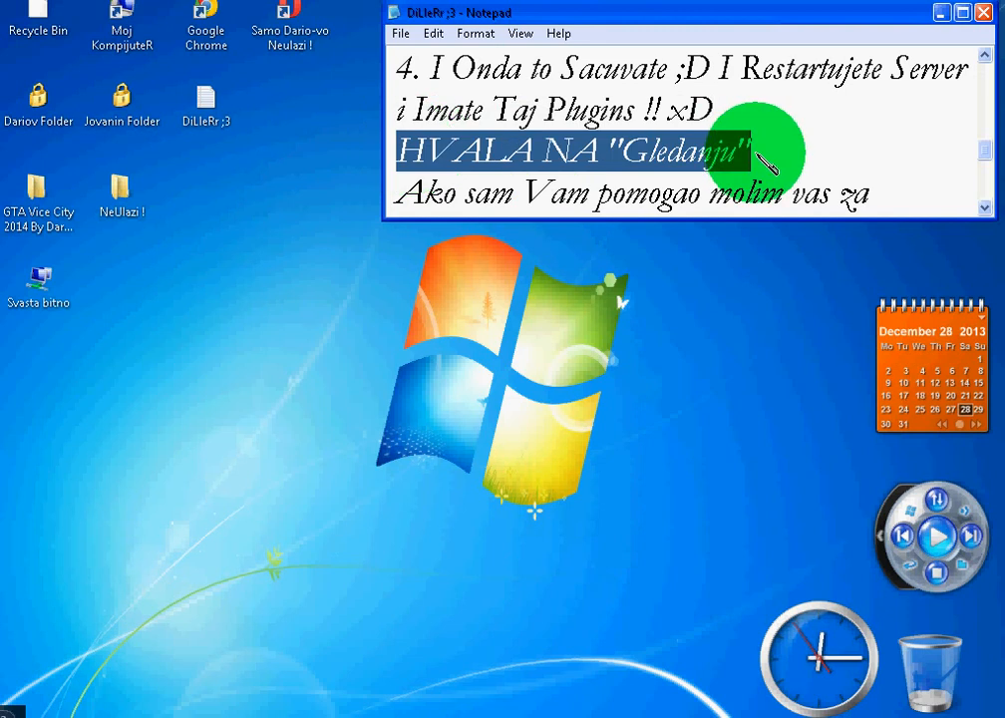
click(489, 196)
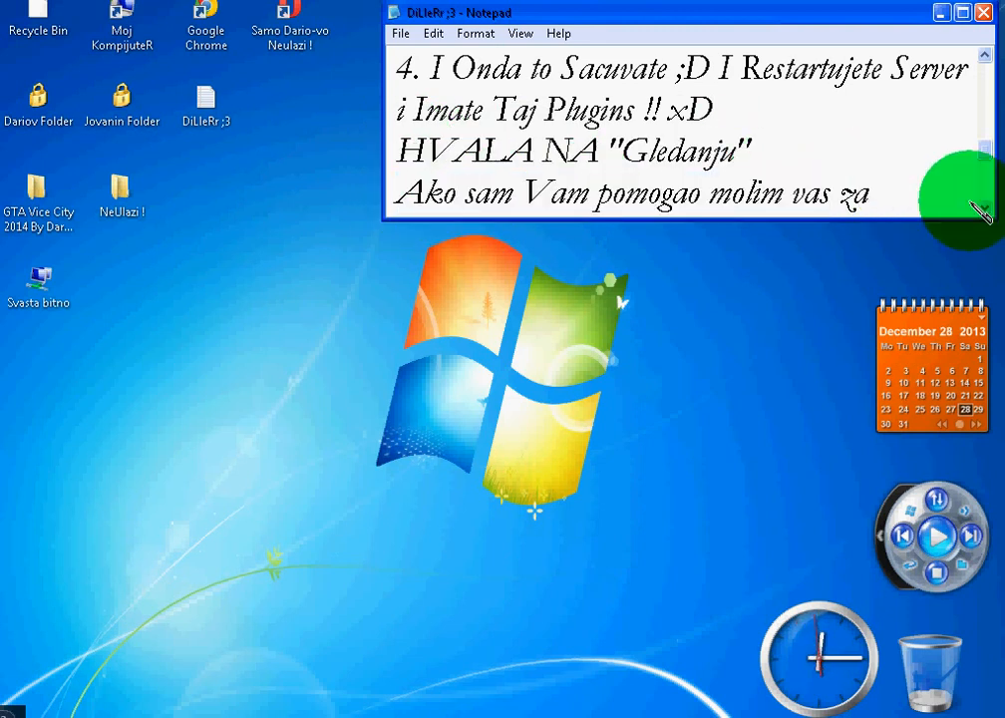
scroll(down, 3)
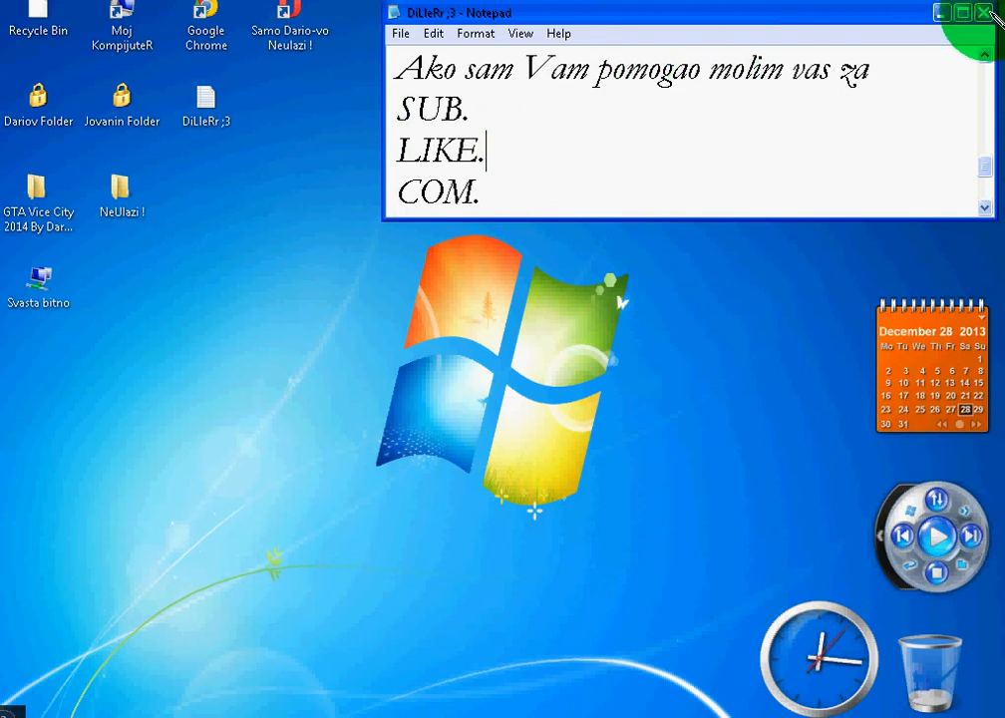
click(992, 12)
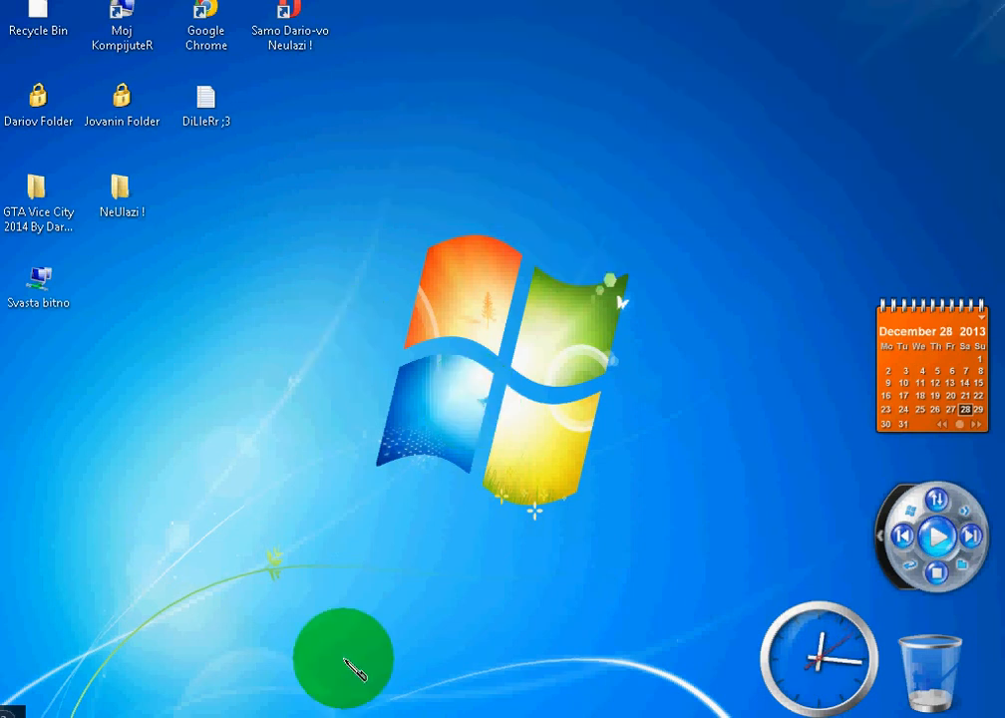